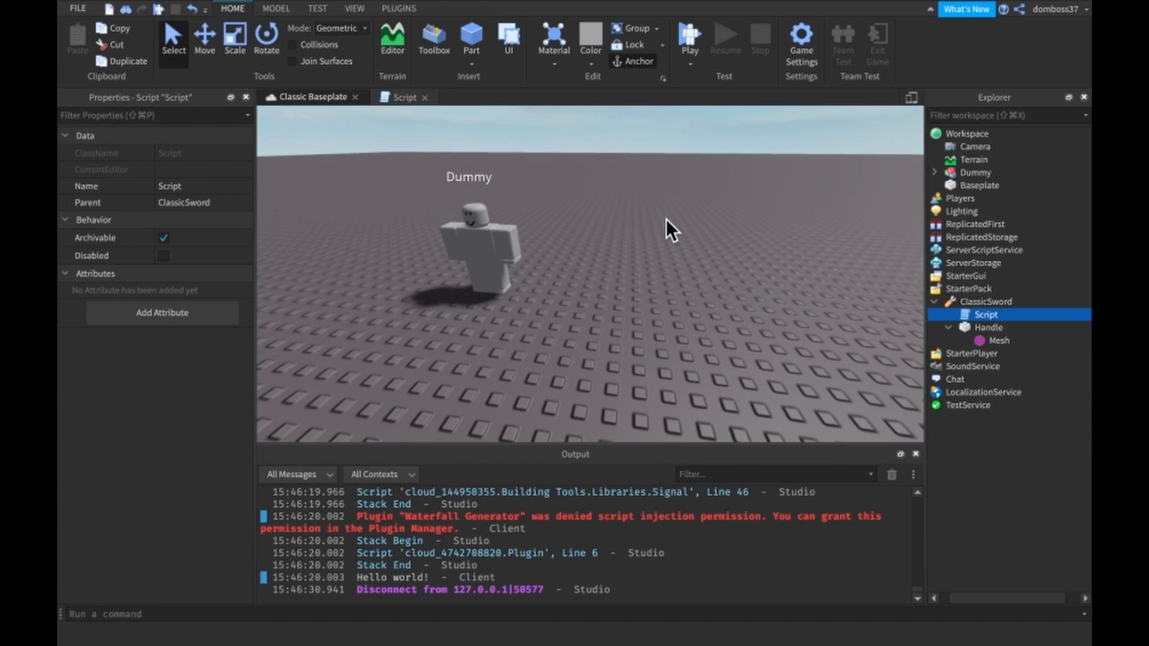
- Locate the ClassicSword under the Dummy in Explorer and bring up its Script in the editor
click(990, 171)
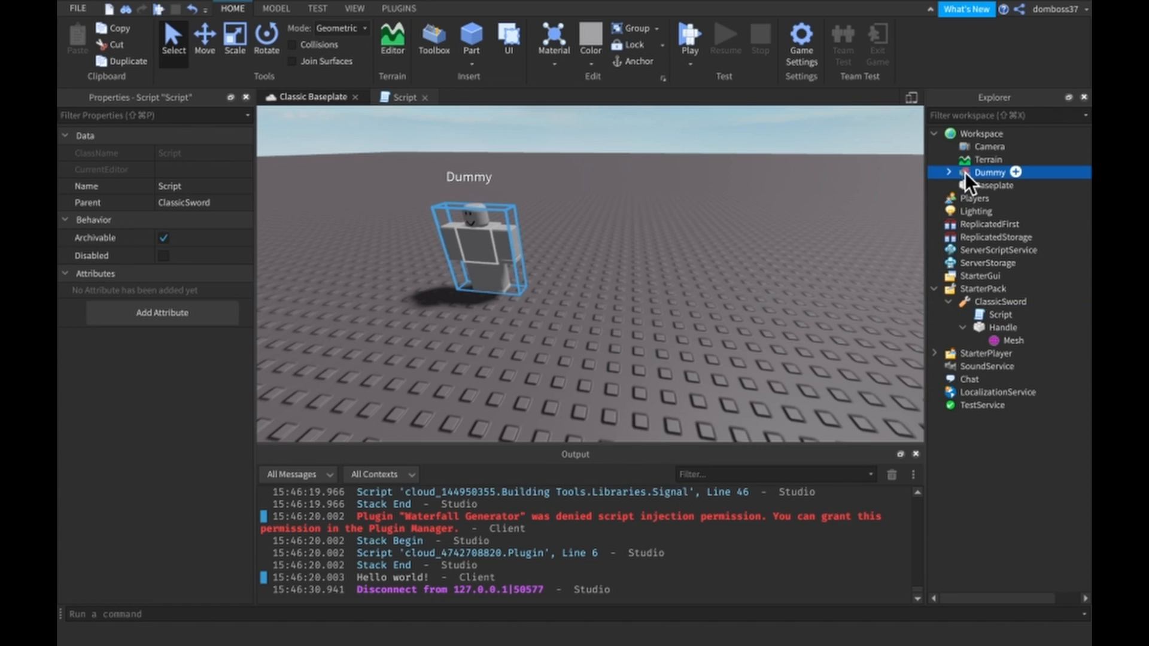
click(990, 171)
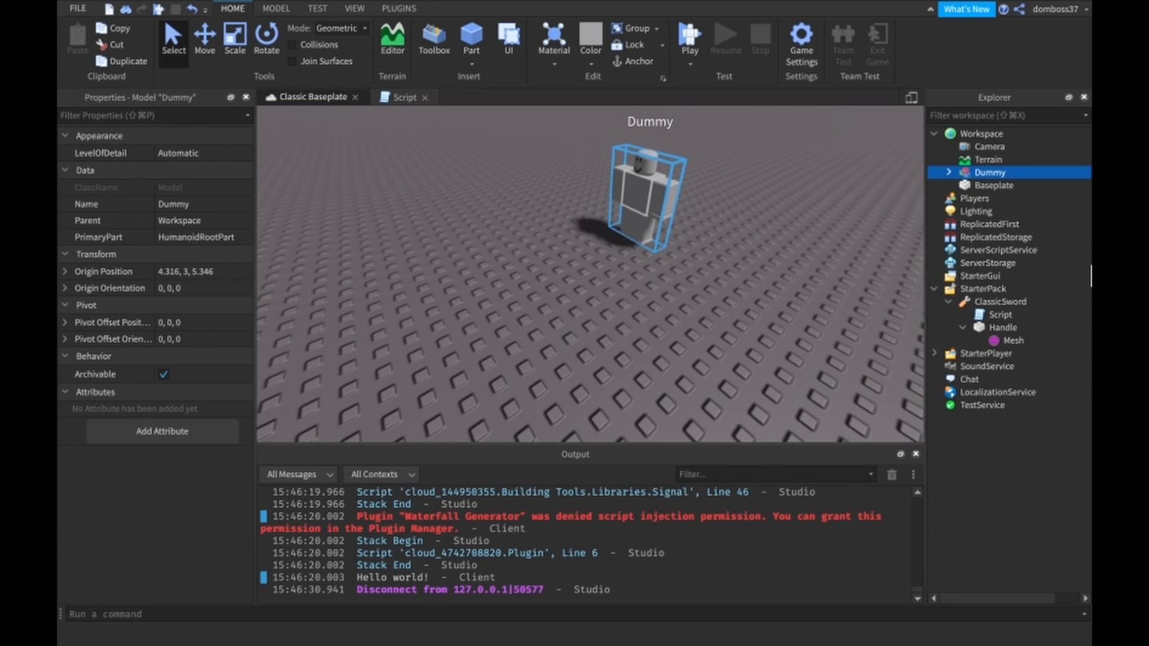
click(997, 302)
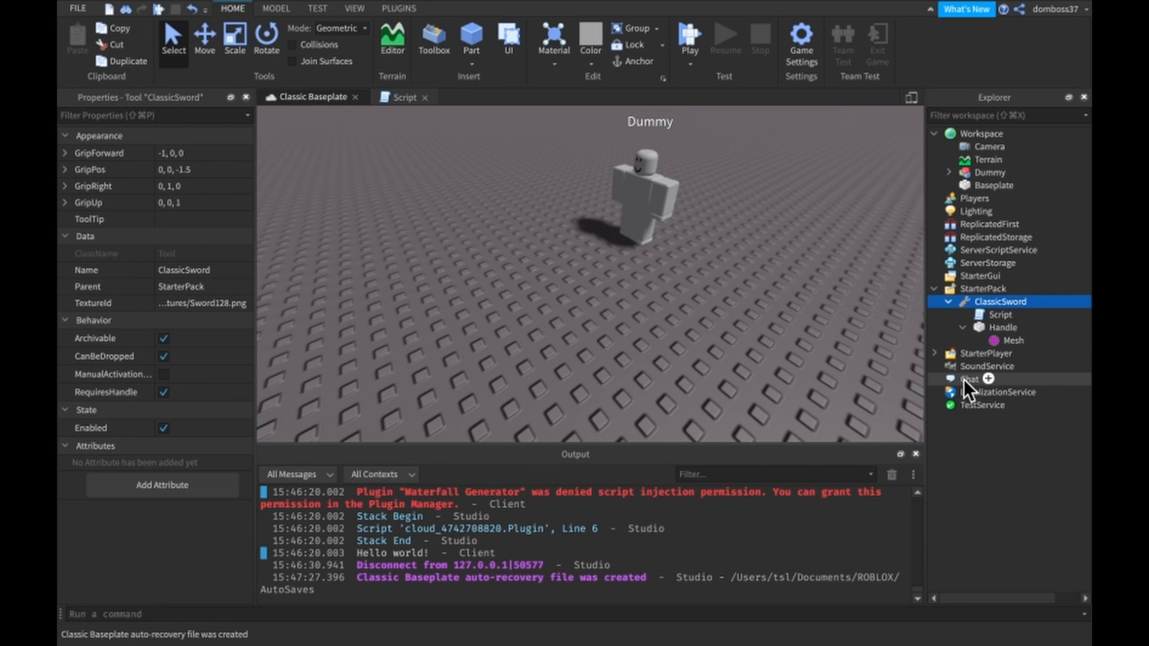
click(990, 313)
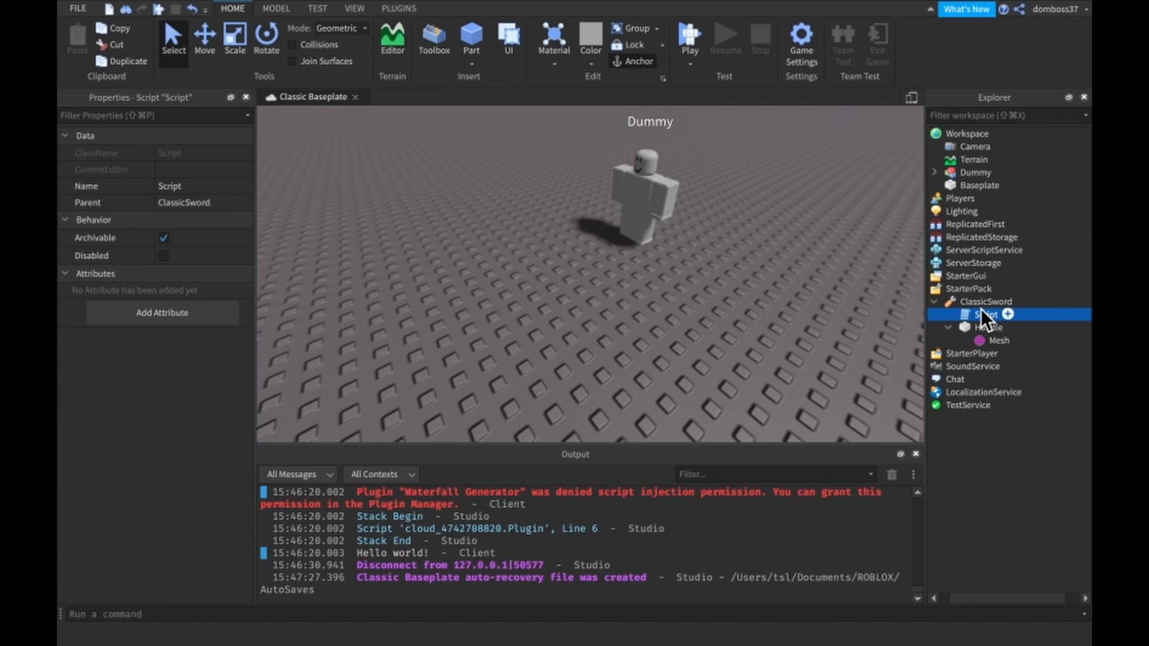
double_click(985, 314)
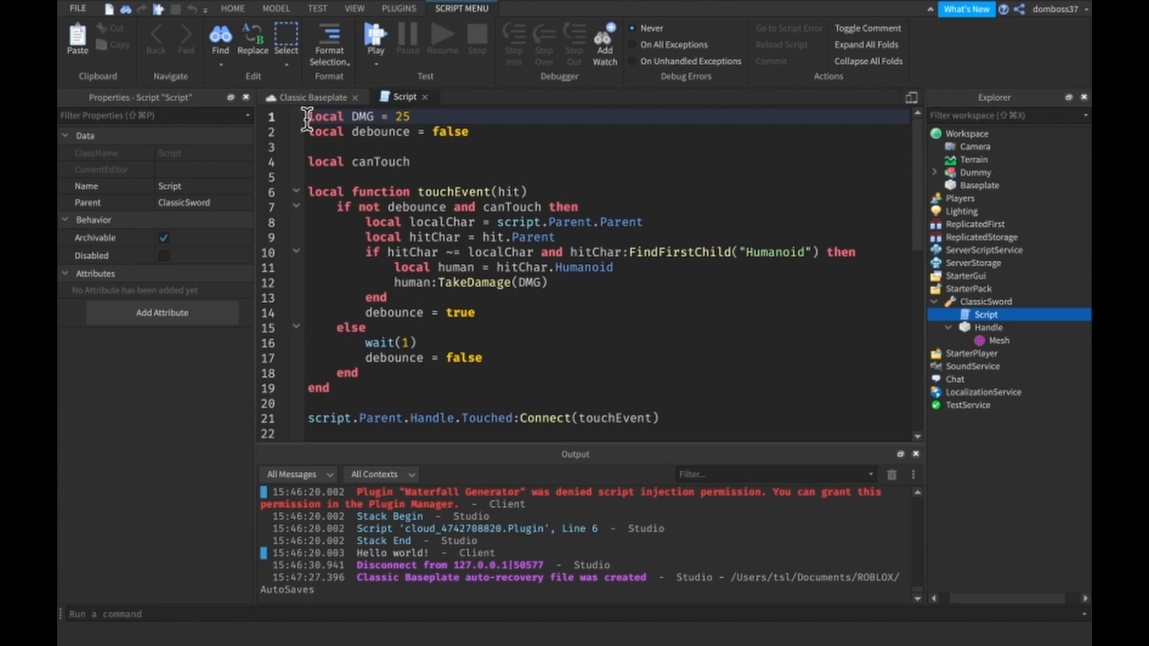
- Read through the DMG, debounce, canTouch and touch-handler lines of the sword script
click(469, 132)
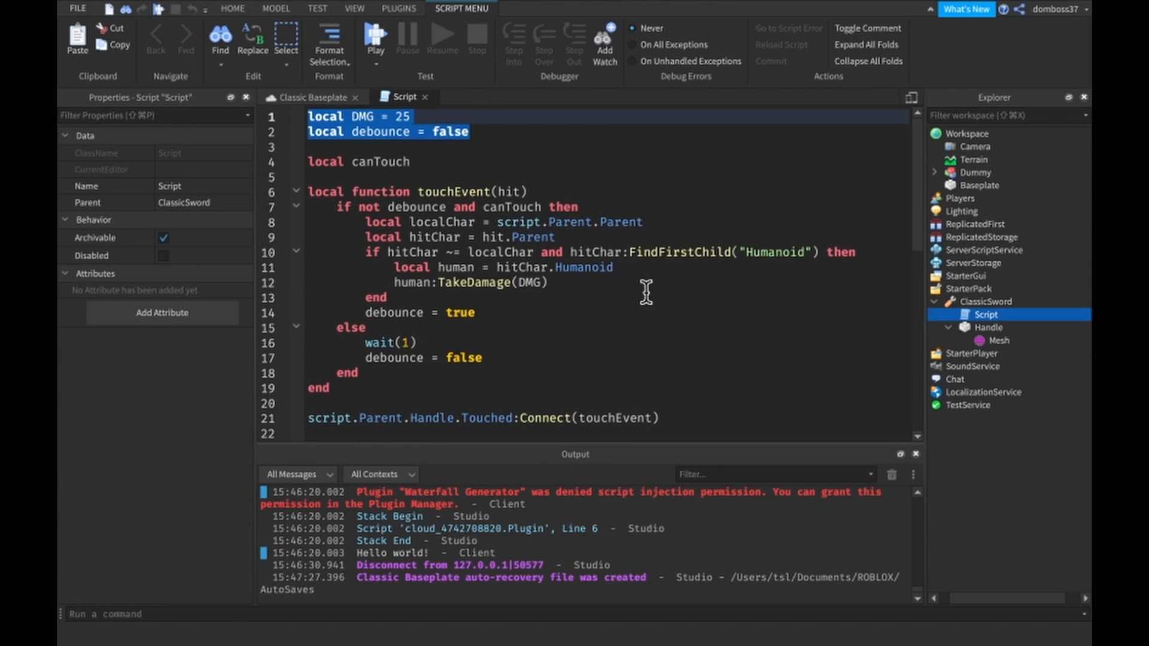
click(473, 131)
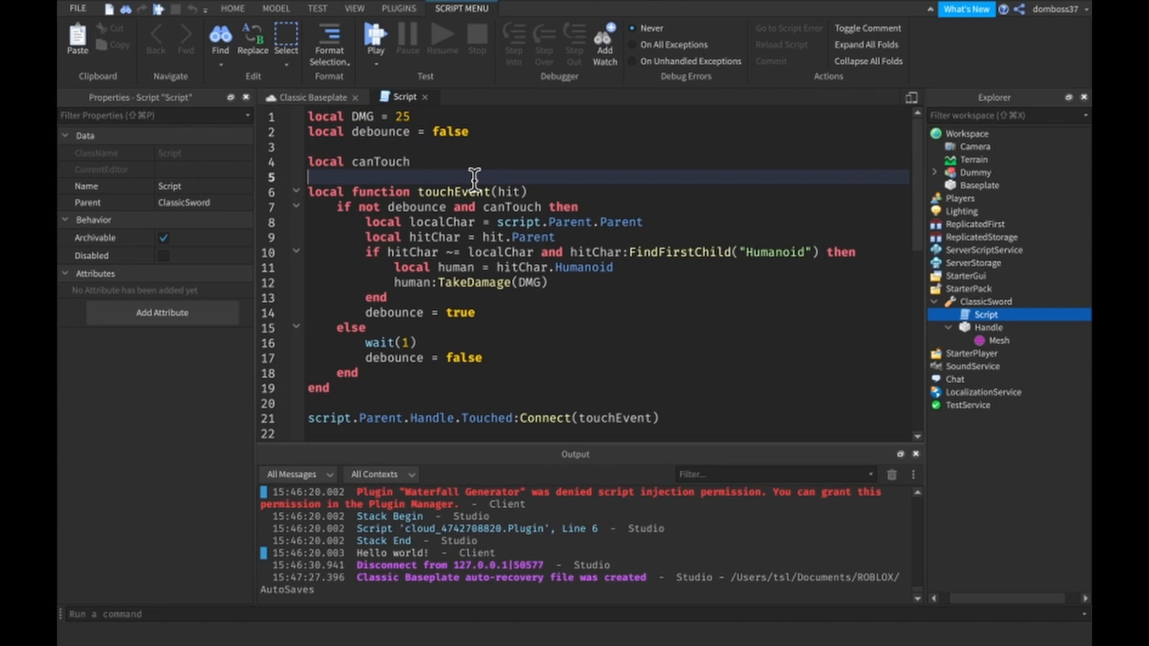
click(412, 161)
text(canTouch = false)
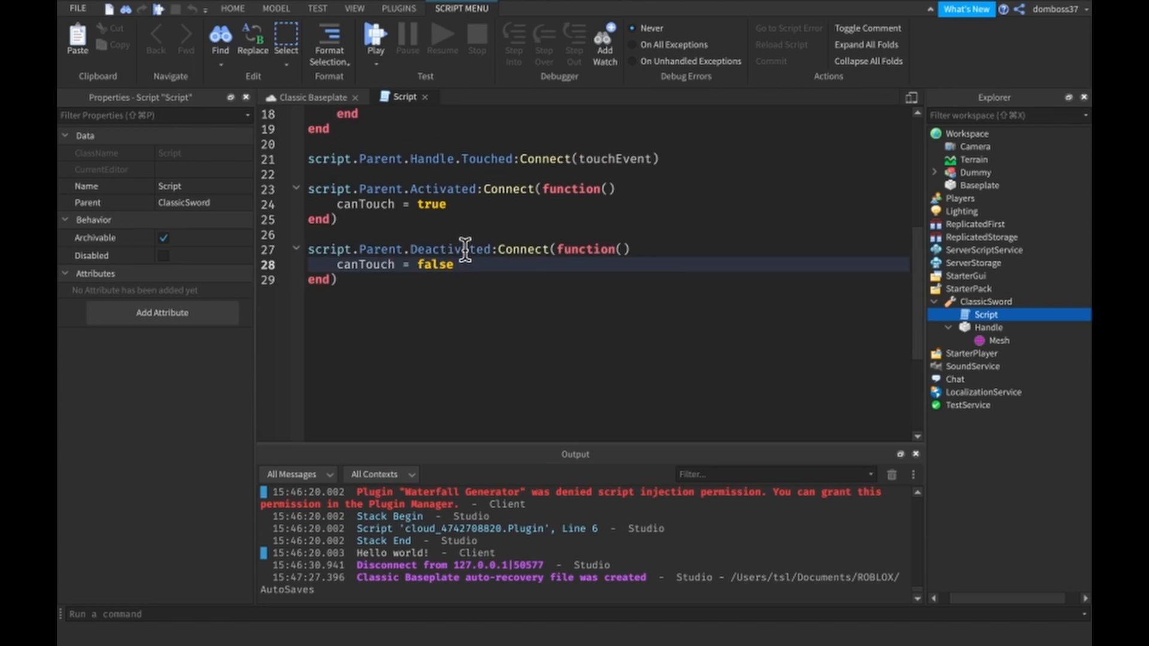
scroll(up, 3)
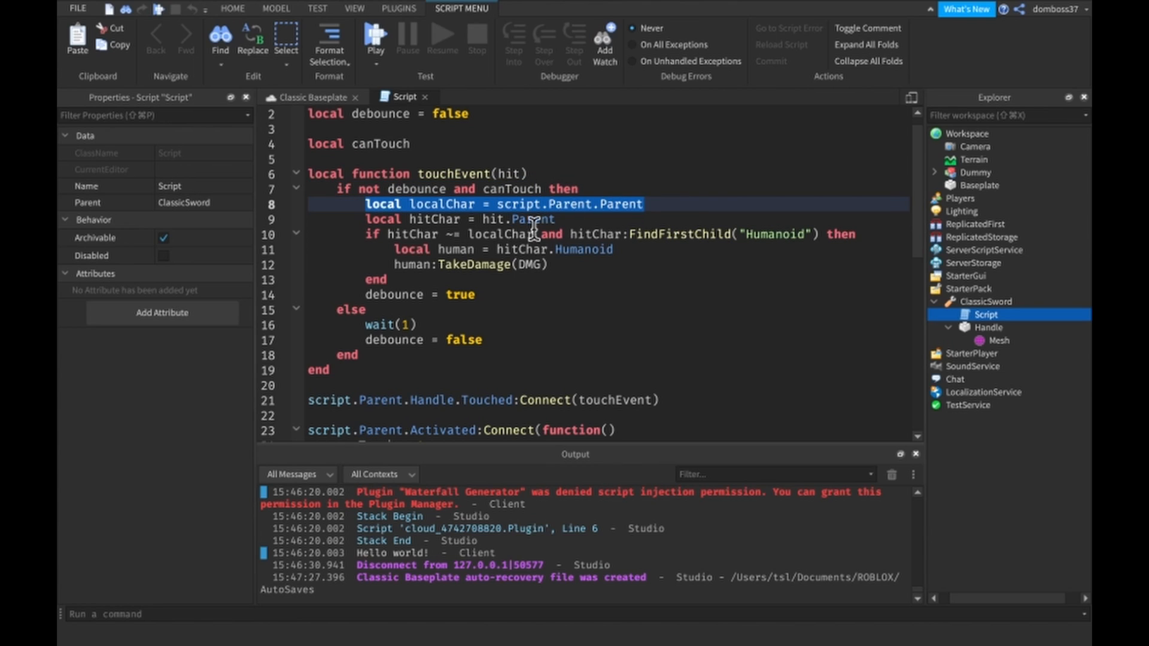
mouse_move(704, 226)
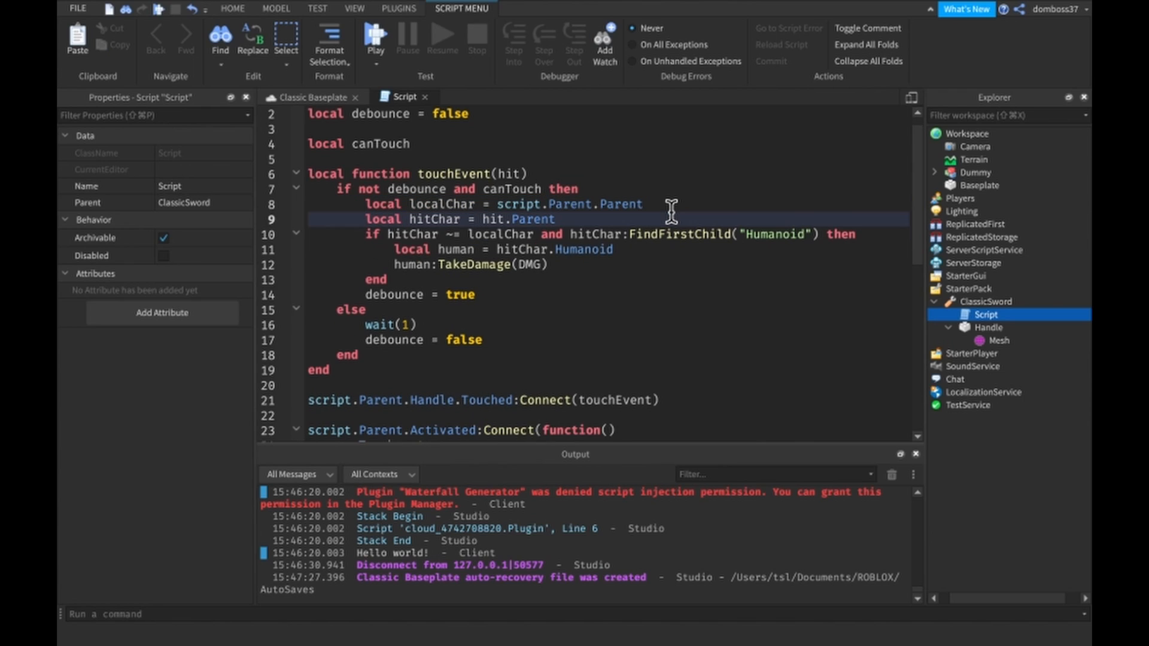
- Add 'local player = game.Players:GetPlayerFromCharacter(localChar)' after the localChar line
text(local)
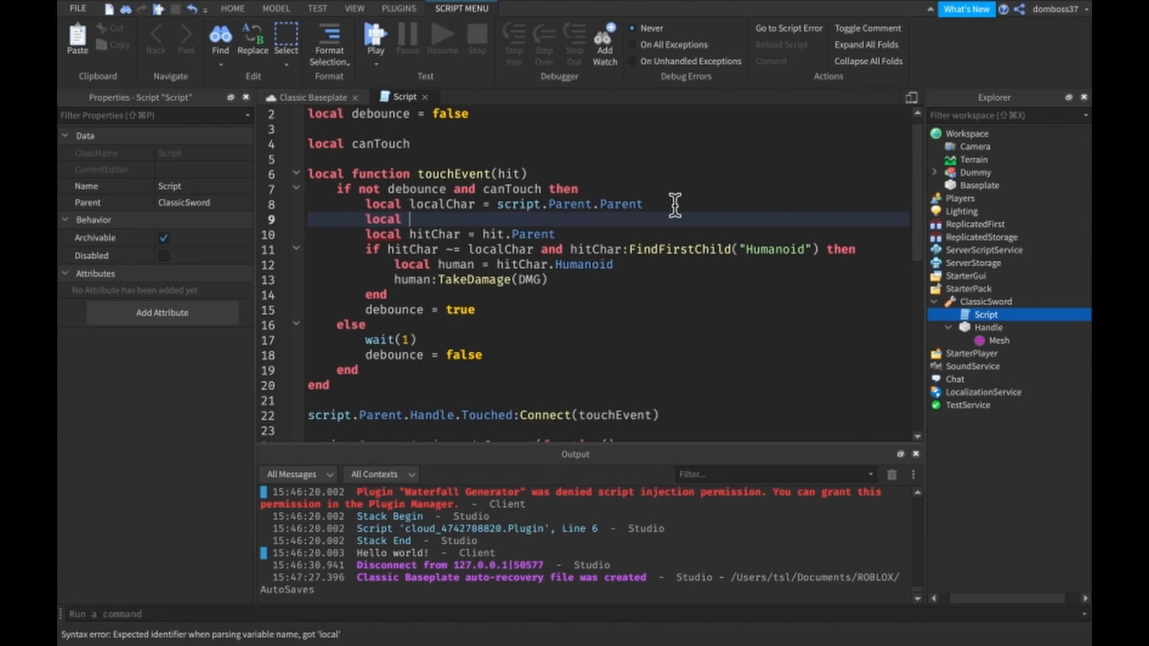
text(player =)
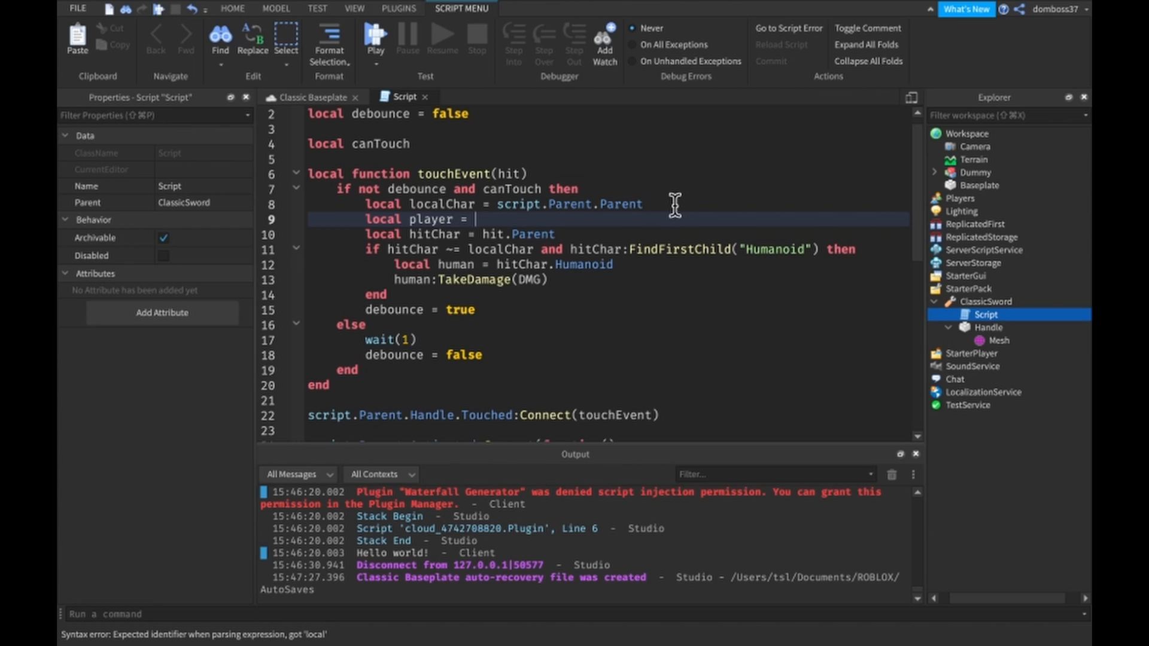
text(localChar)
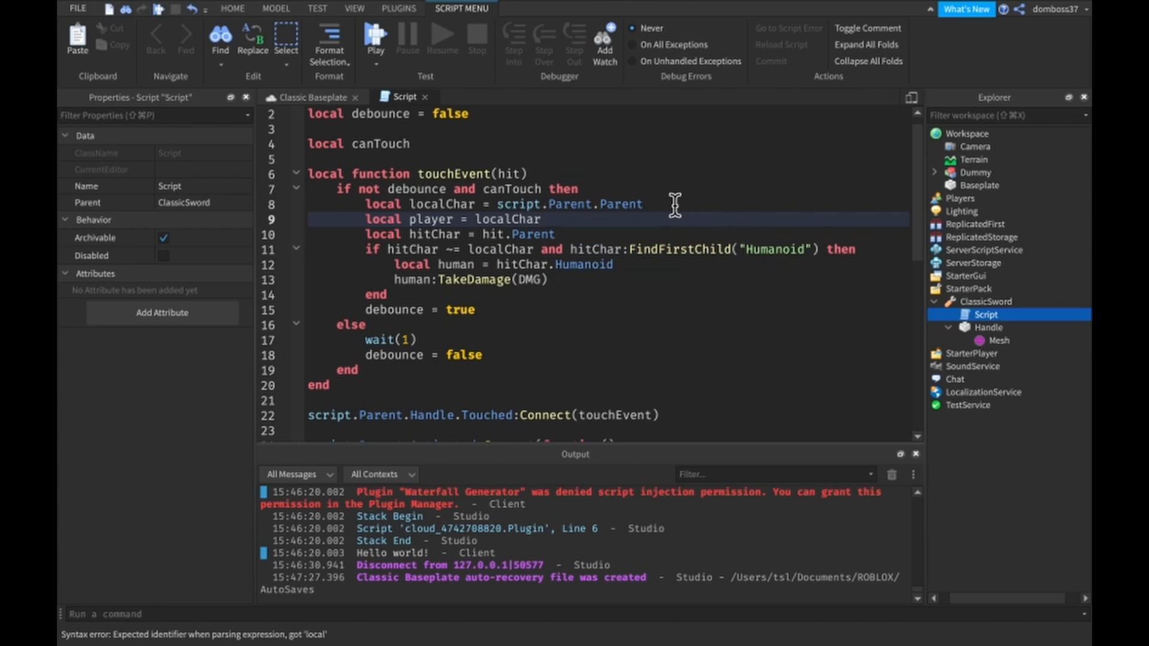
text(game.)
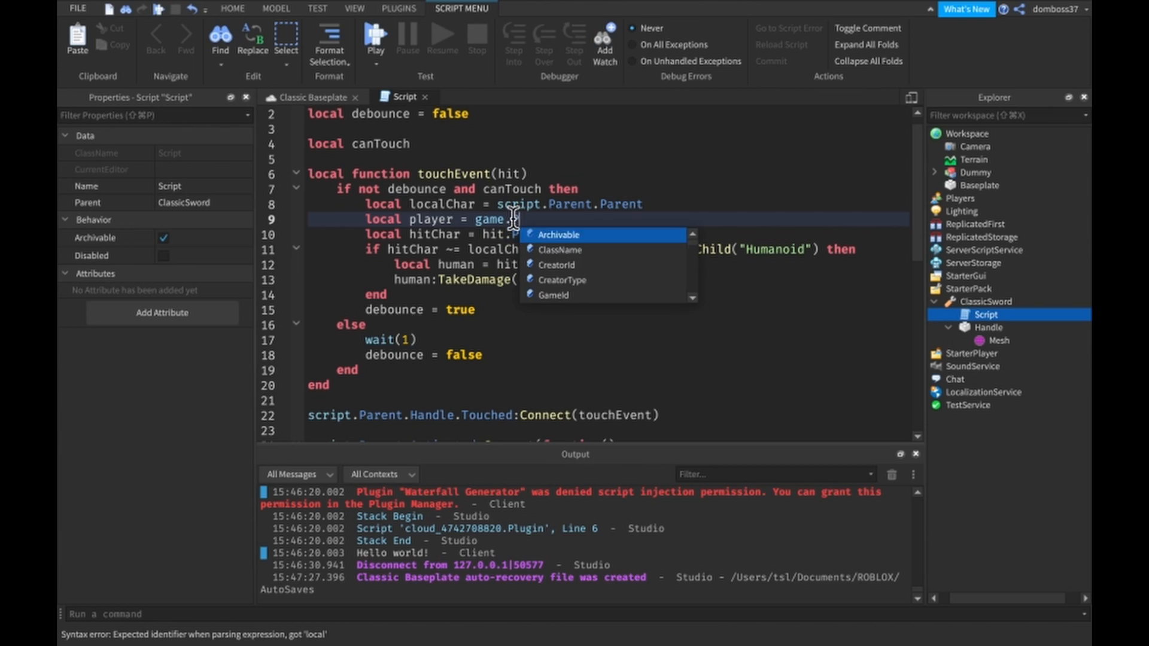
text(Players:GetPlayerFromCharacter()
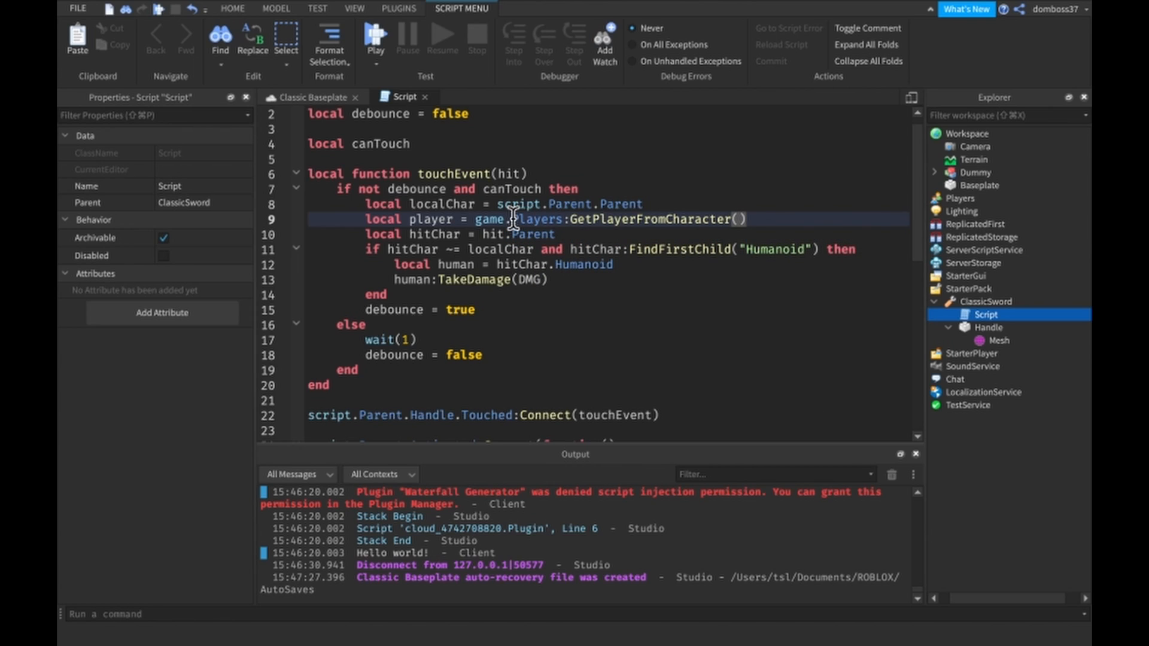
text(localChar)
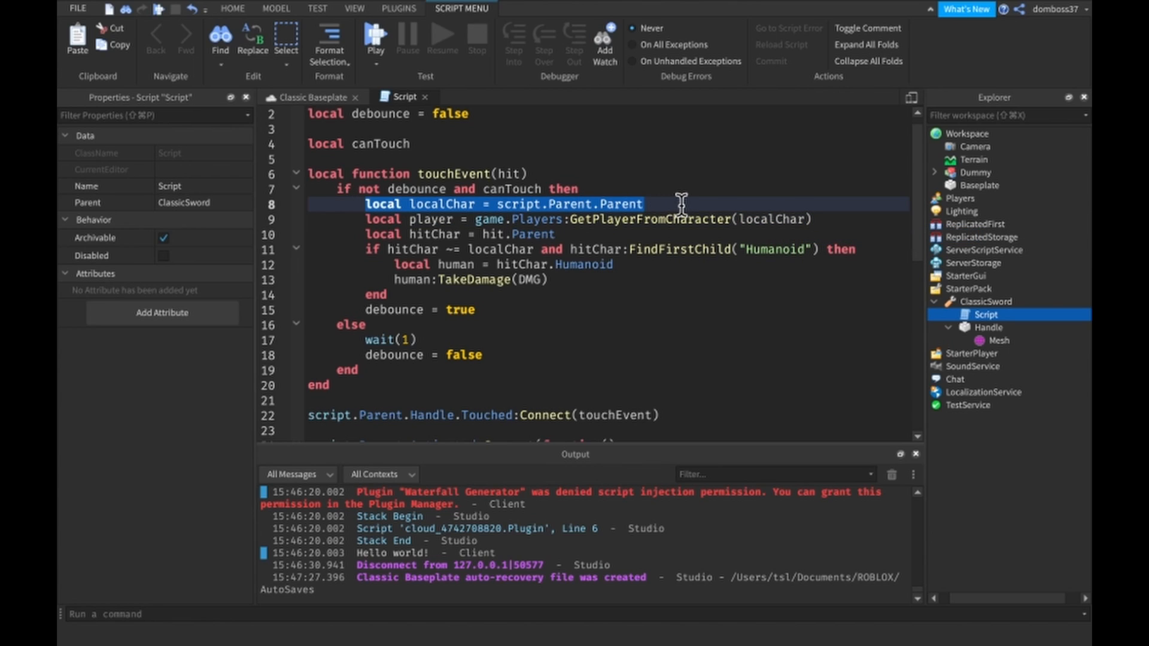
mouse_move(348, 204)
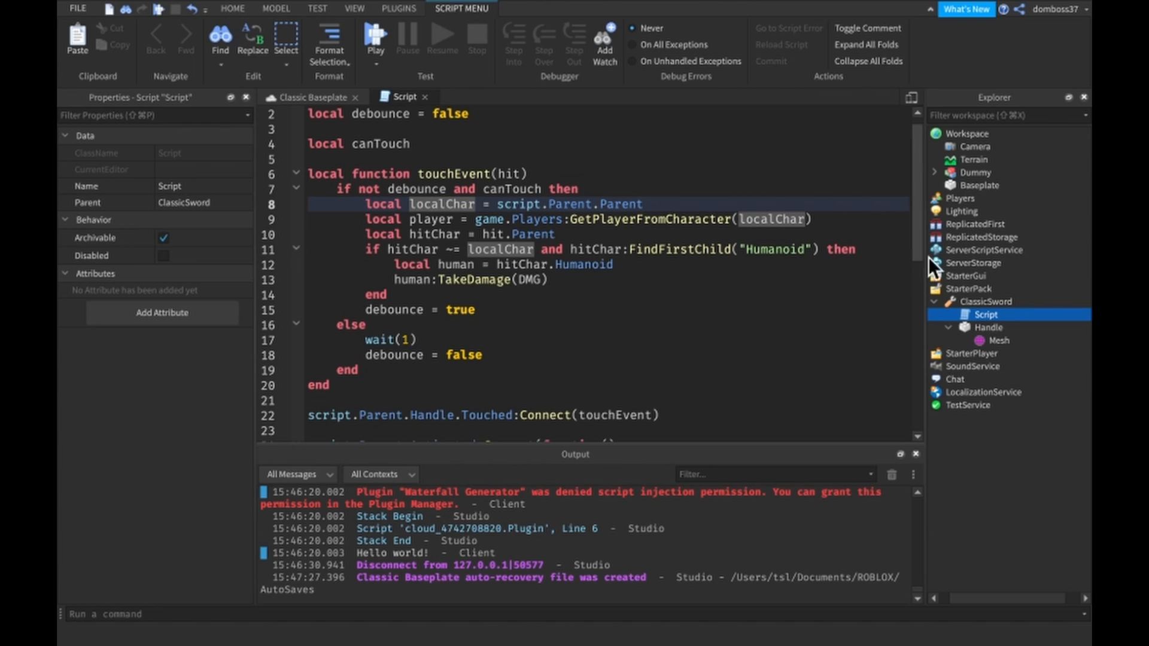
mouse_move(364, 229)
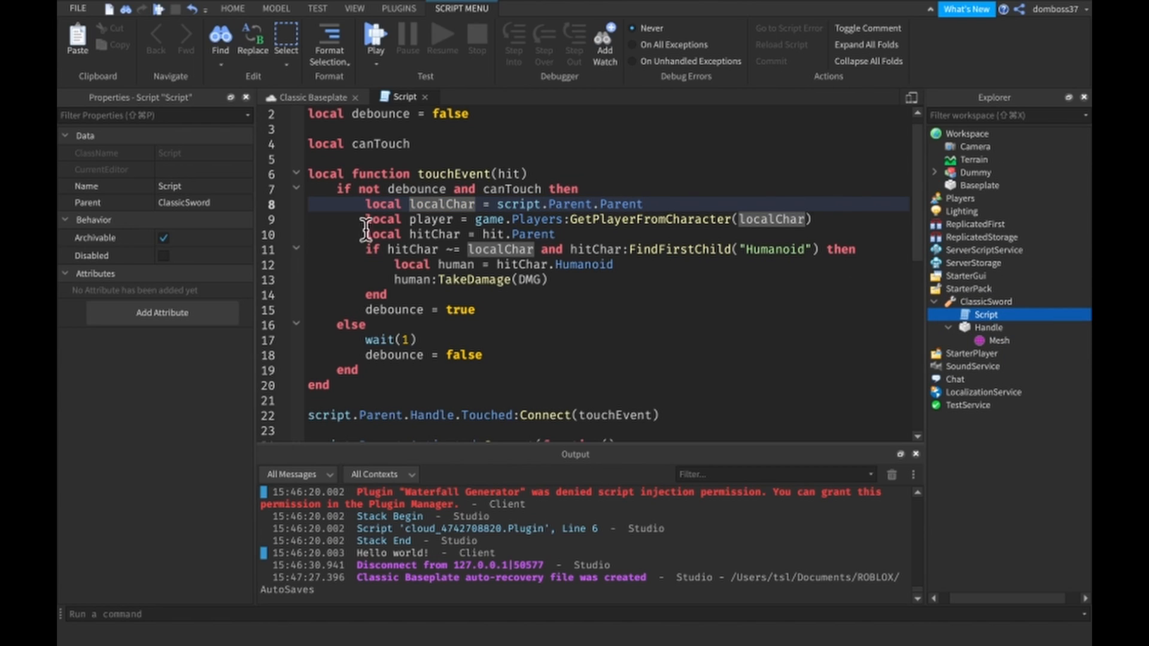
- Review the new player line and the hitChar line in the touch handler without changing code
click(811, 219)
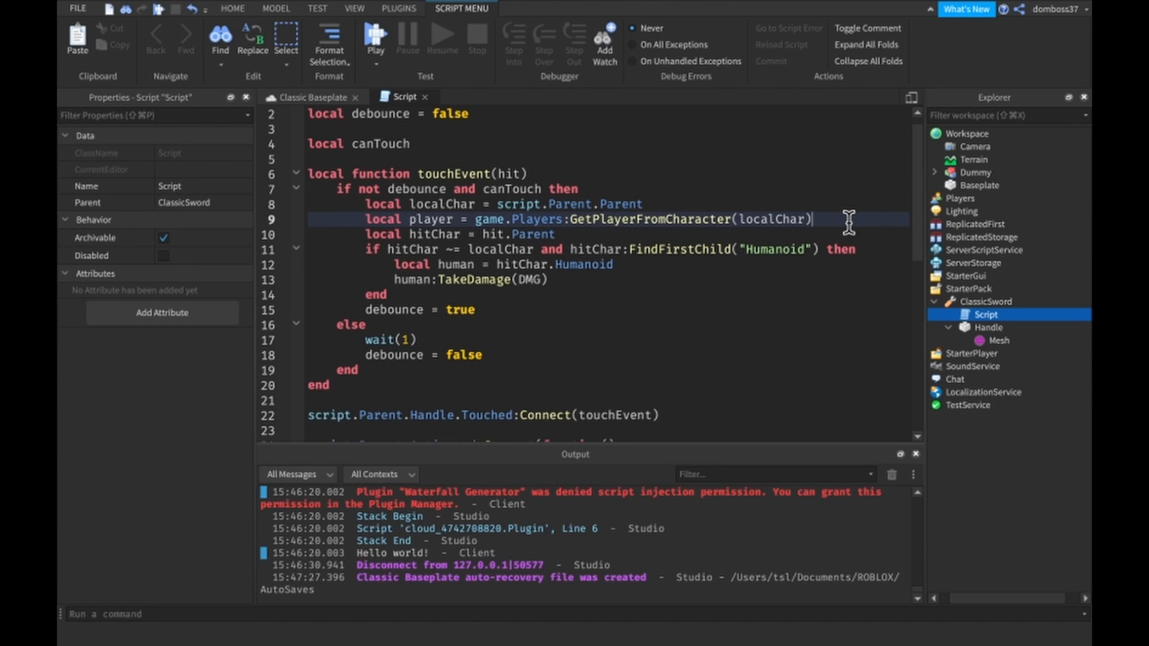
click(561, 233)
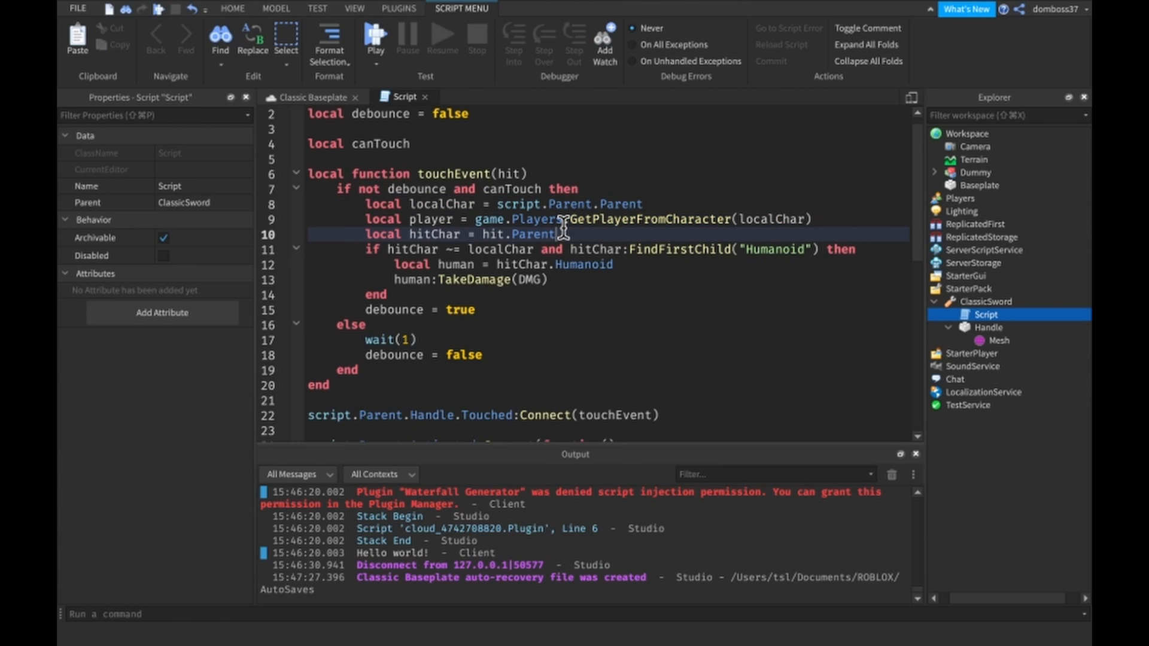
mouse_move(689, 226)
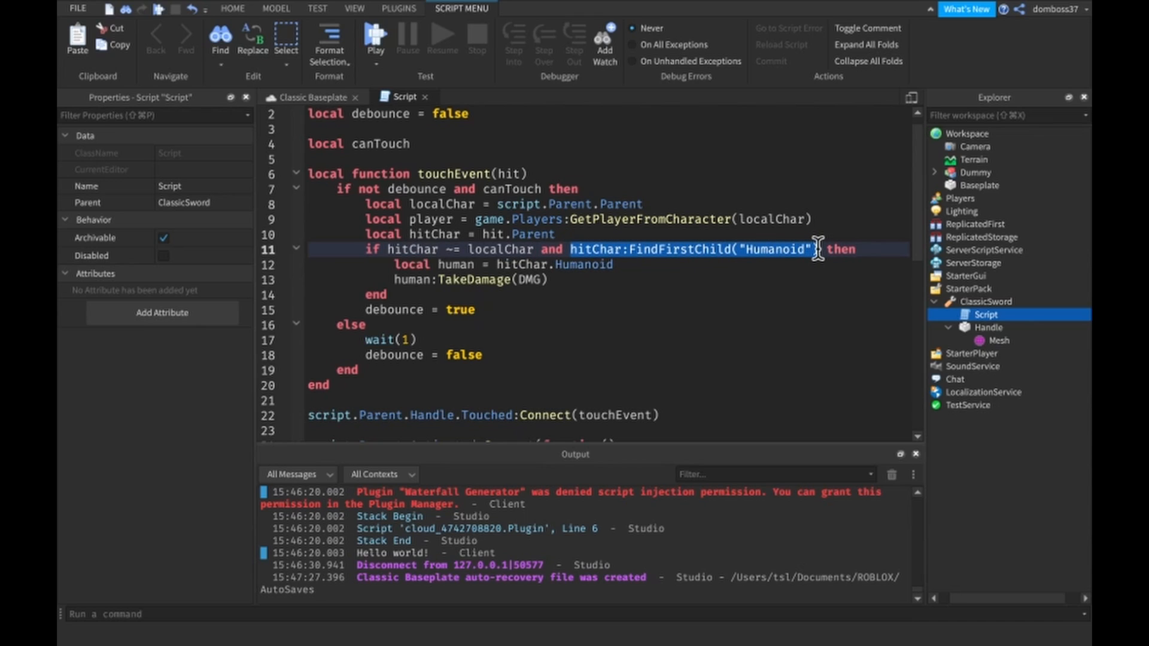
mouse_move(844, 218)
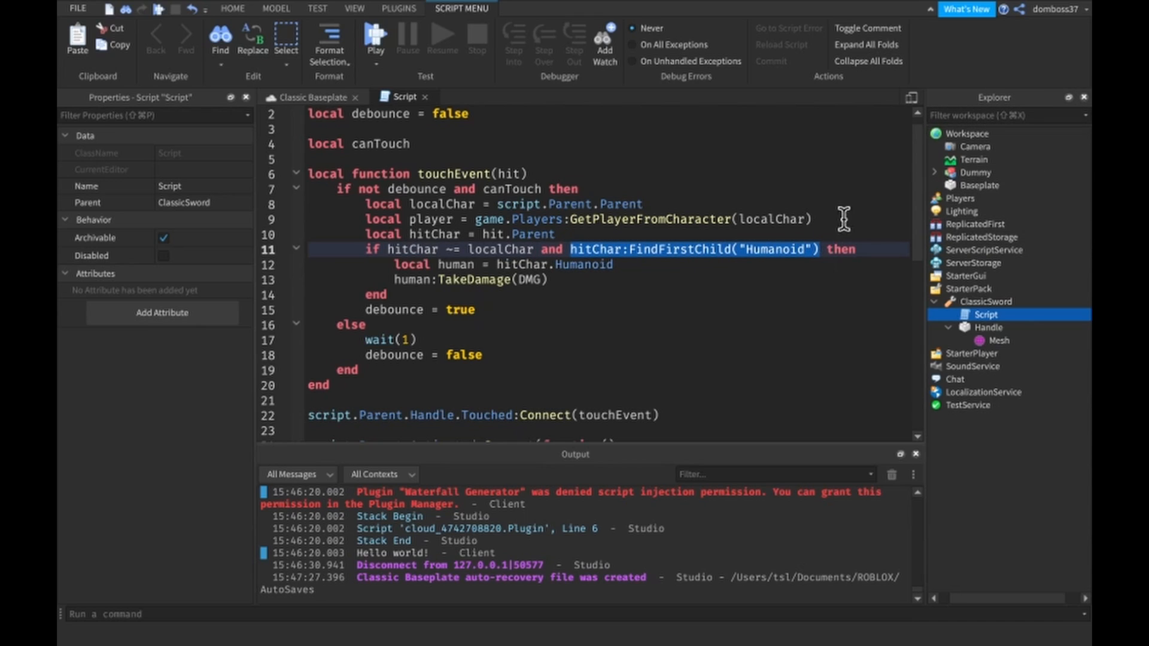
mouse_move(790, 268)
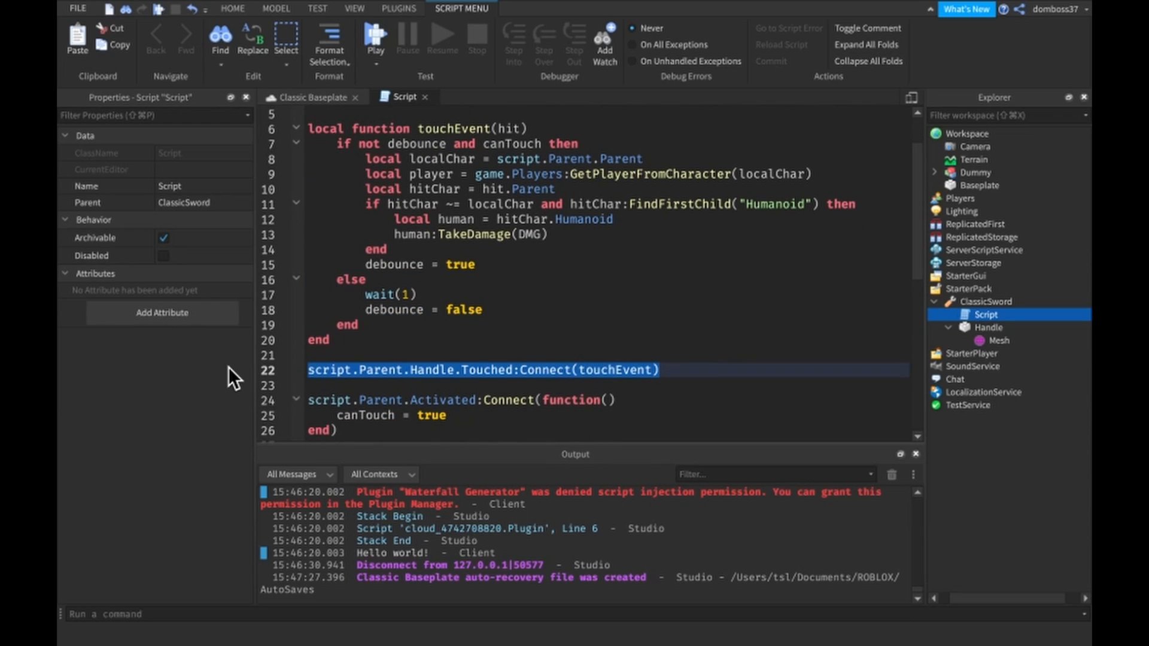
mouse_move(655, 288)
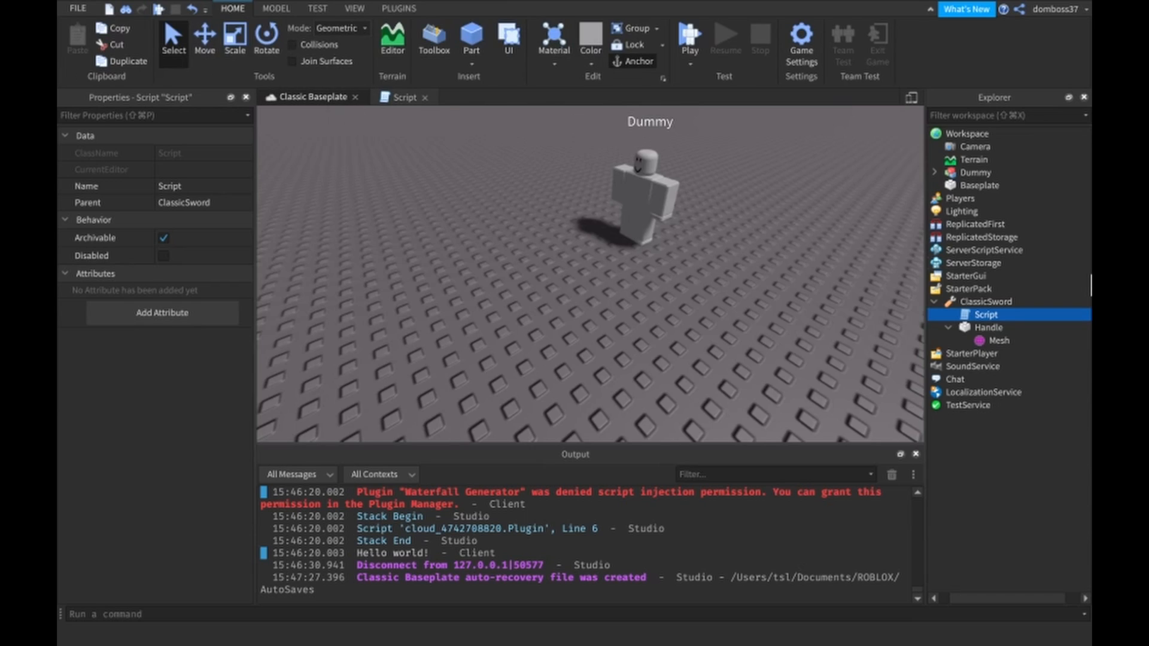
- Add a Script to ServerScriptService and start it with game:GetService("Players")
click(995, 250)
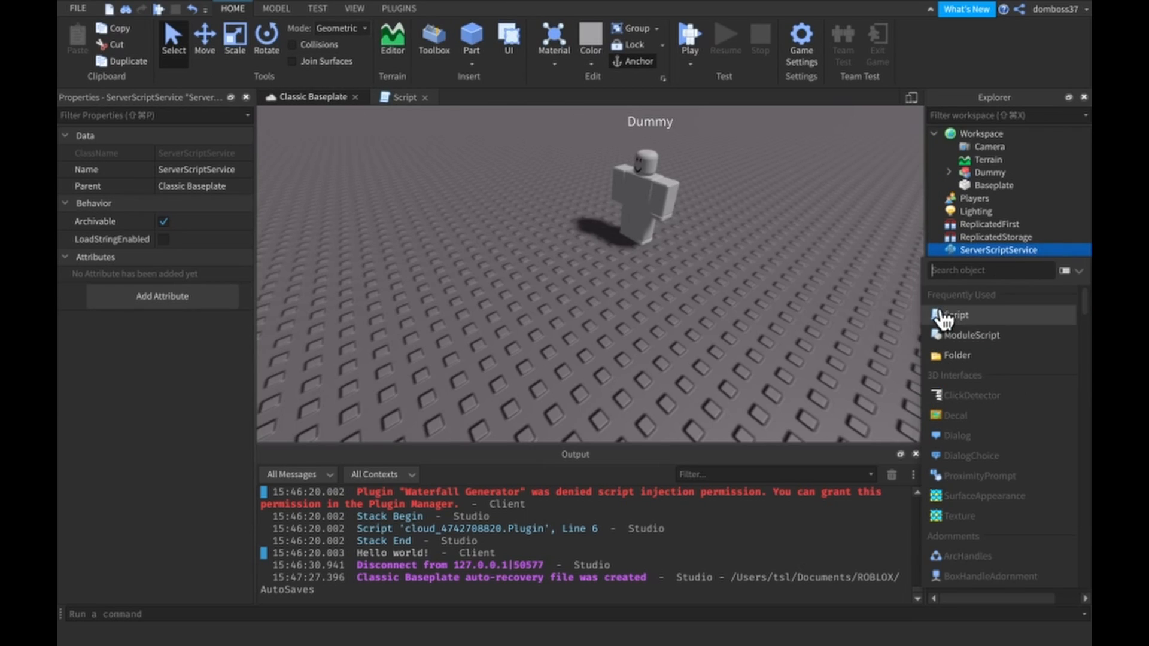
click(954, 315)
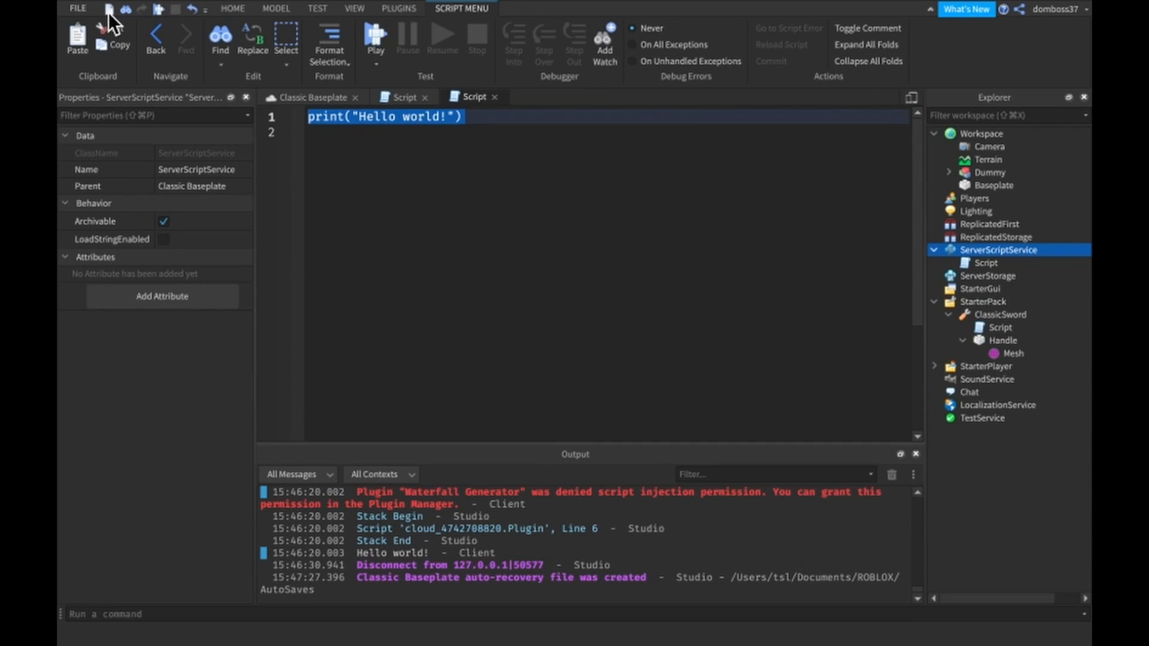
text(game:GetService("Players").P)
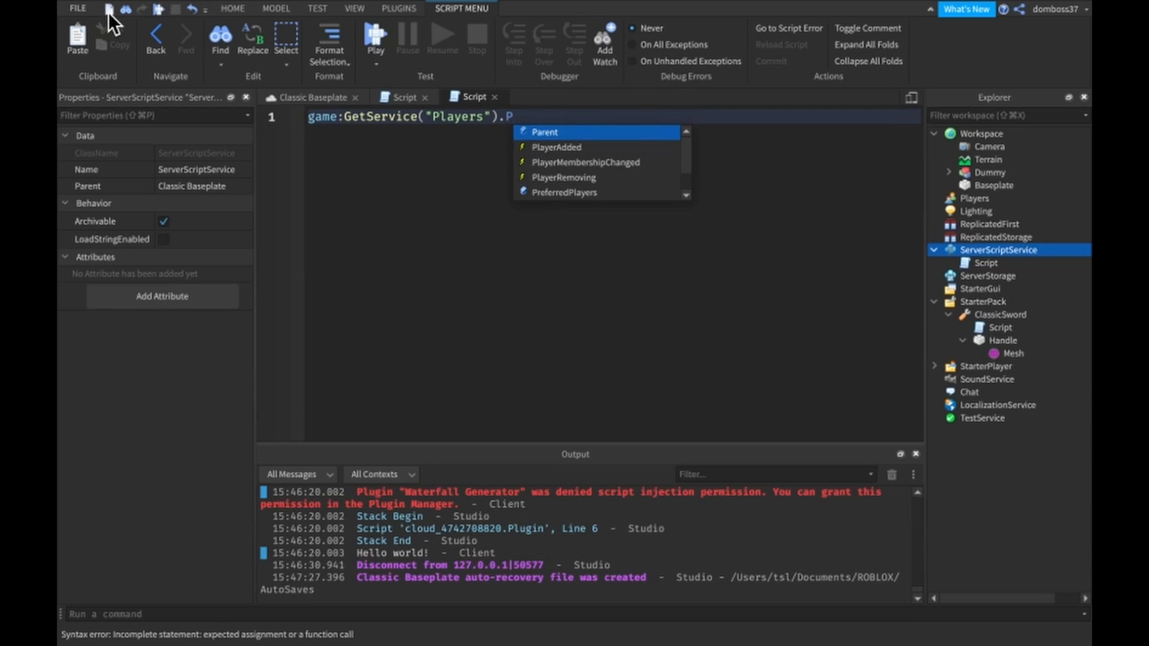
- Connect PlayerAdded to a function creating a Folder named "leaderstats" for the player
text(layerAdded:Connect(function(player)
text(local)
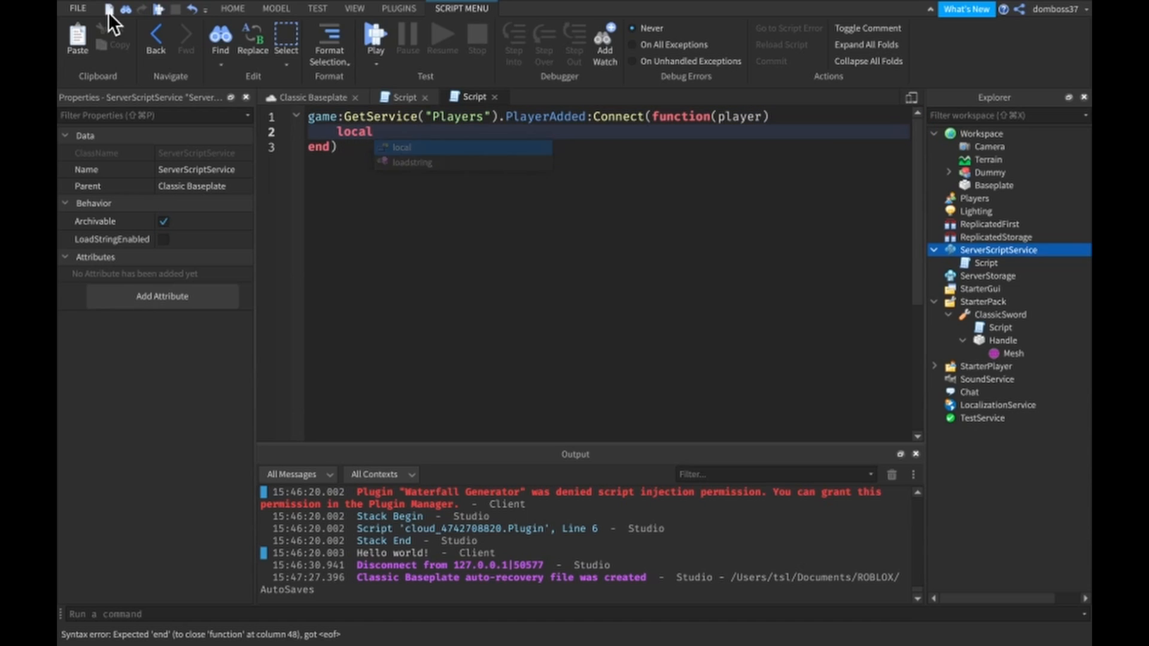
text(stats = Instance.new)
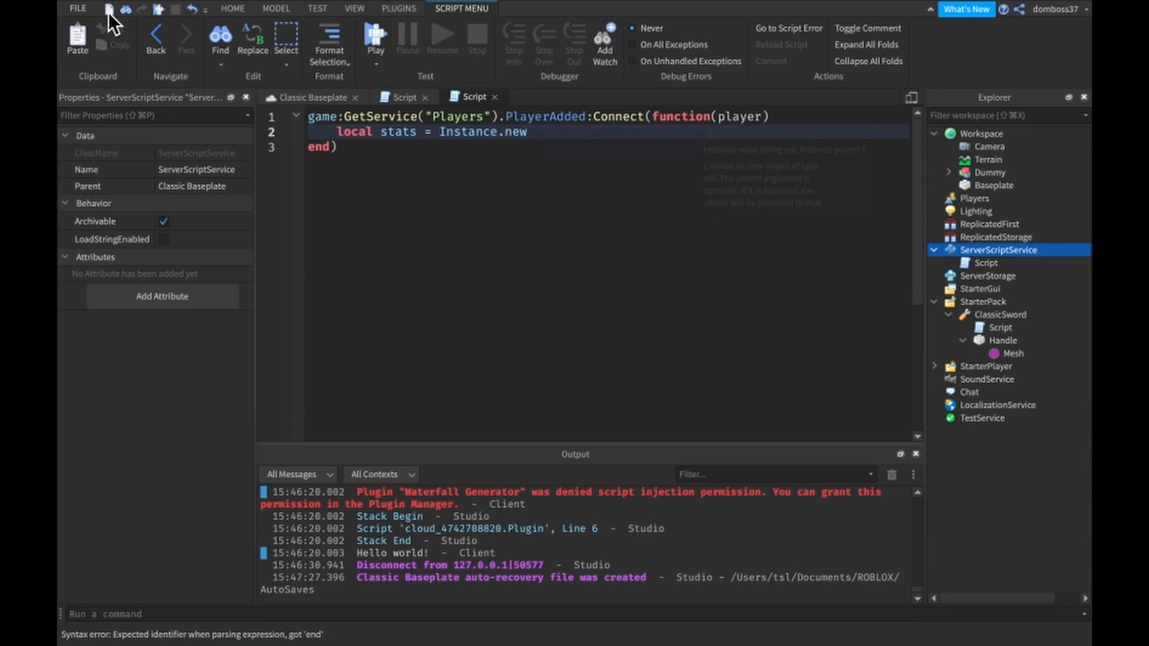
text("Folder", player)
text(stats.Name =)
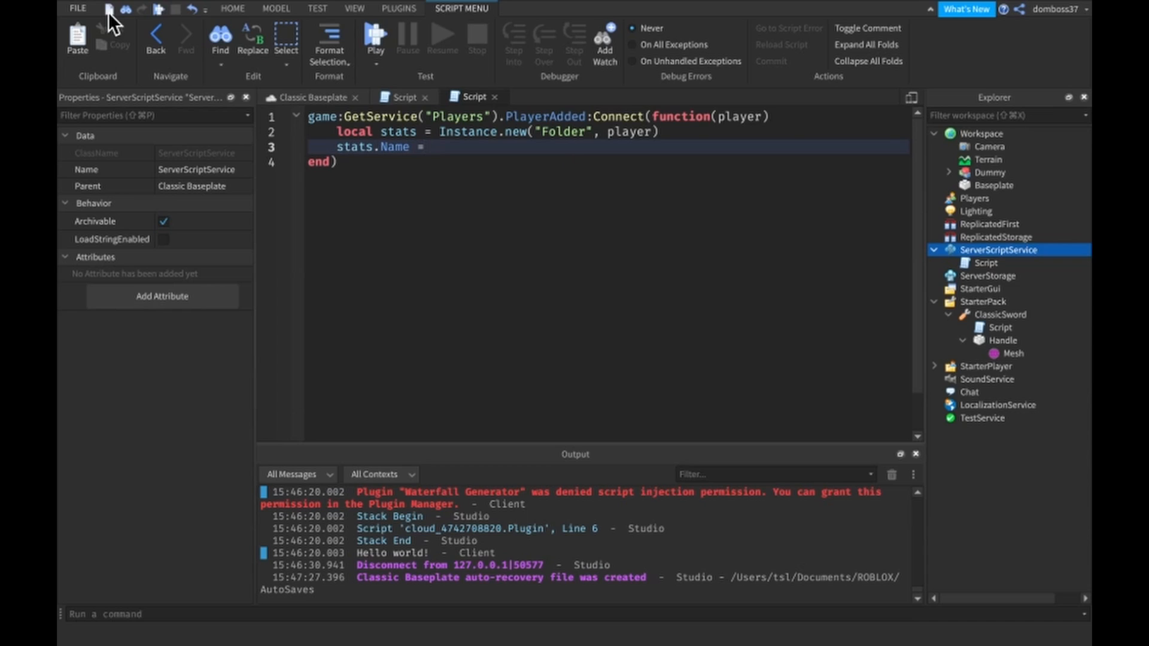
text("leaderstats")
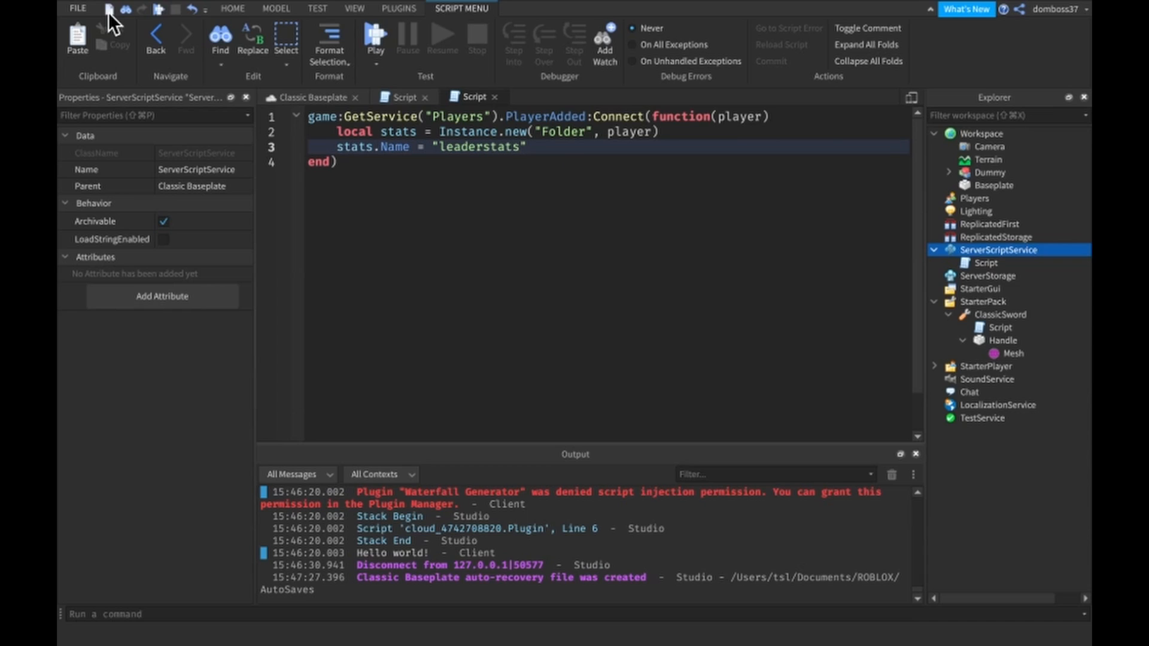
- Create a Coins IntValue in leaderstats set to 0, then leave the server script
text(local coins = Instance.new(")
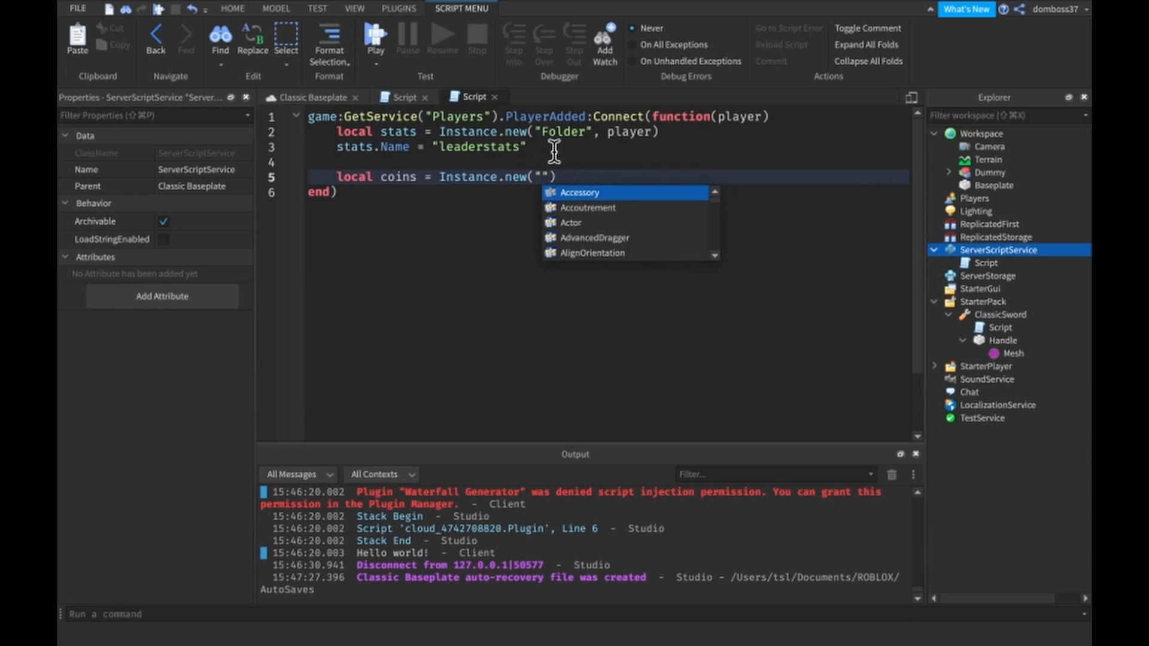
text(IntValue)
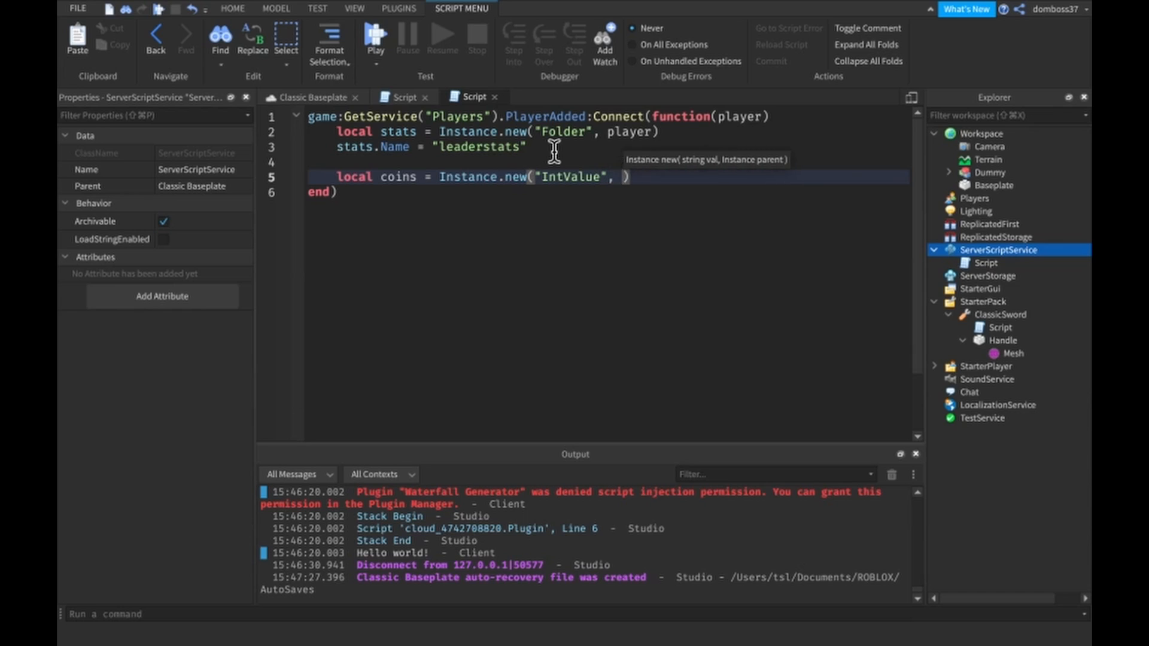
text(stats)
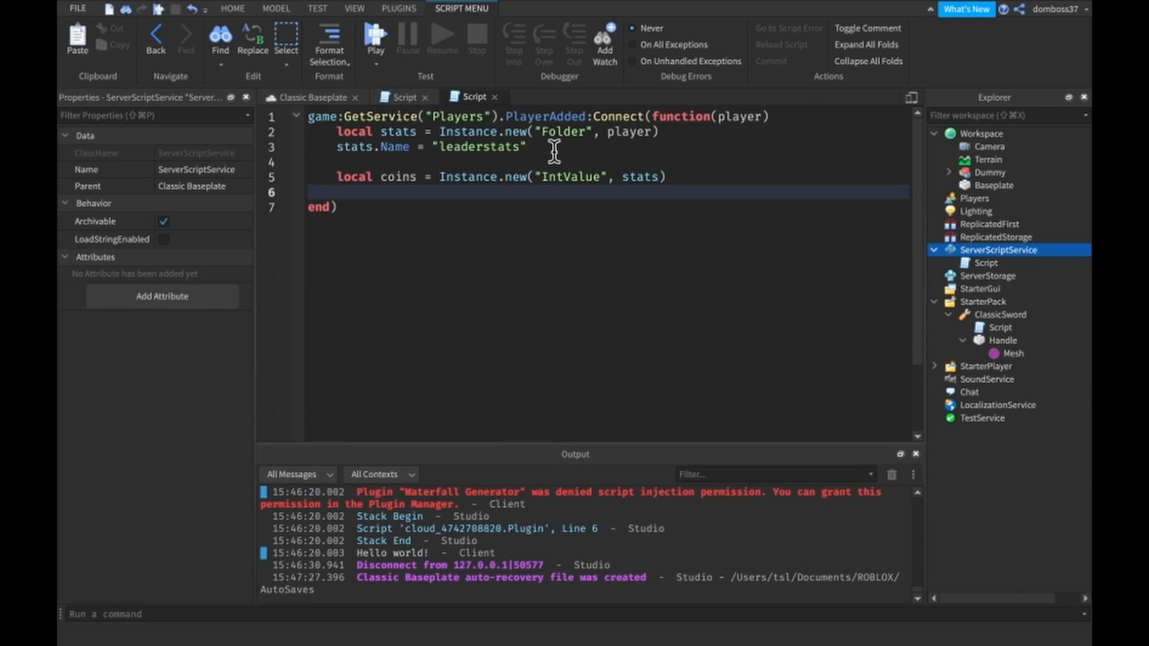
text(coins.N)
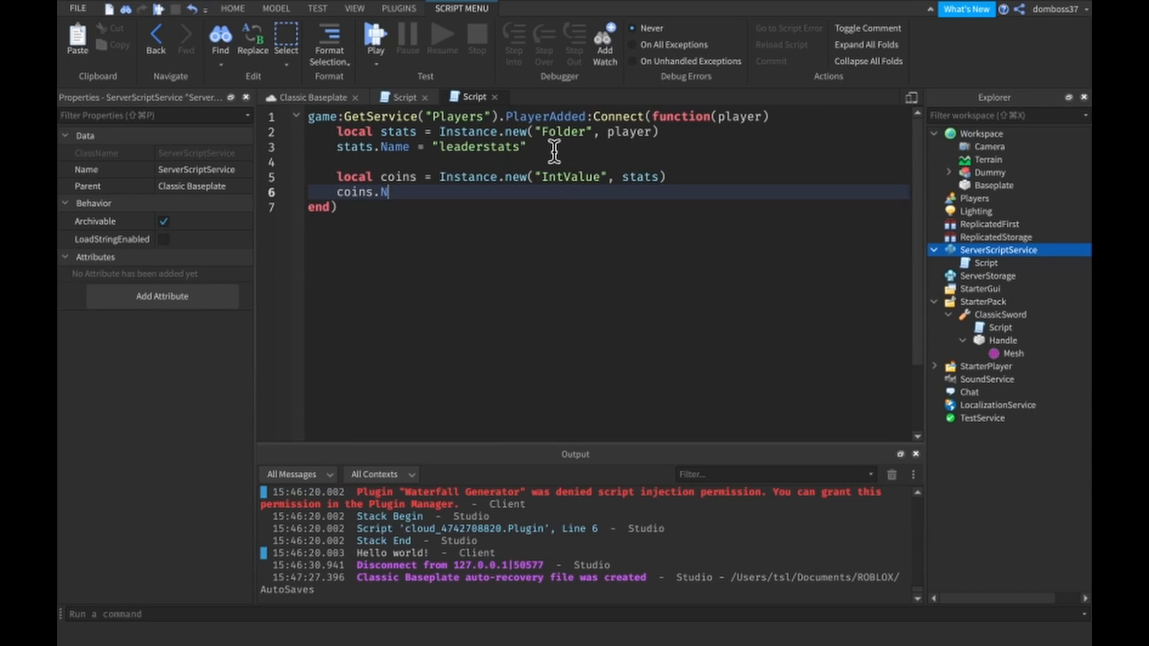
text(ame =)
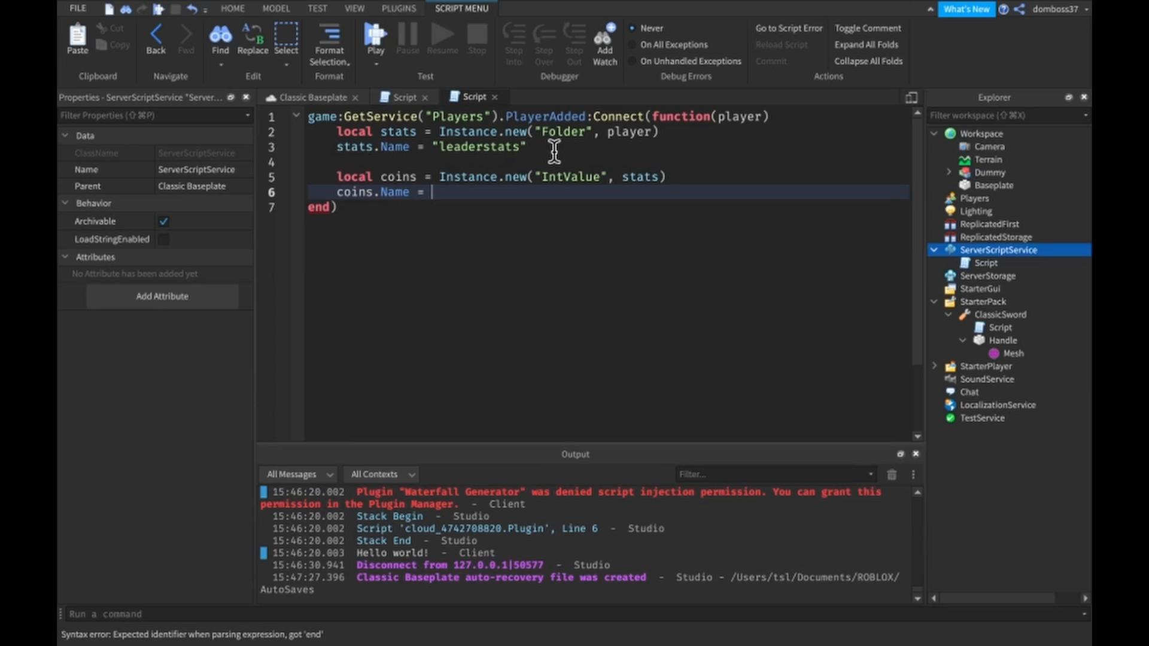
text("Coins")
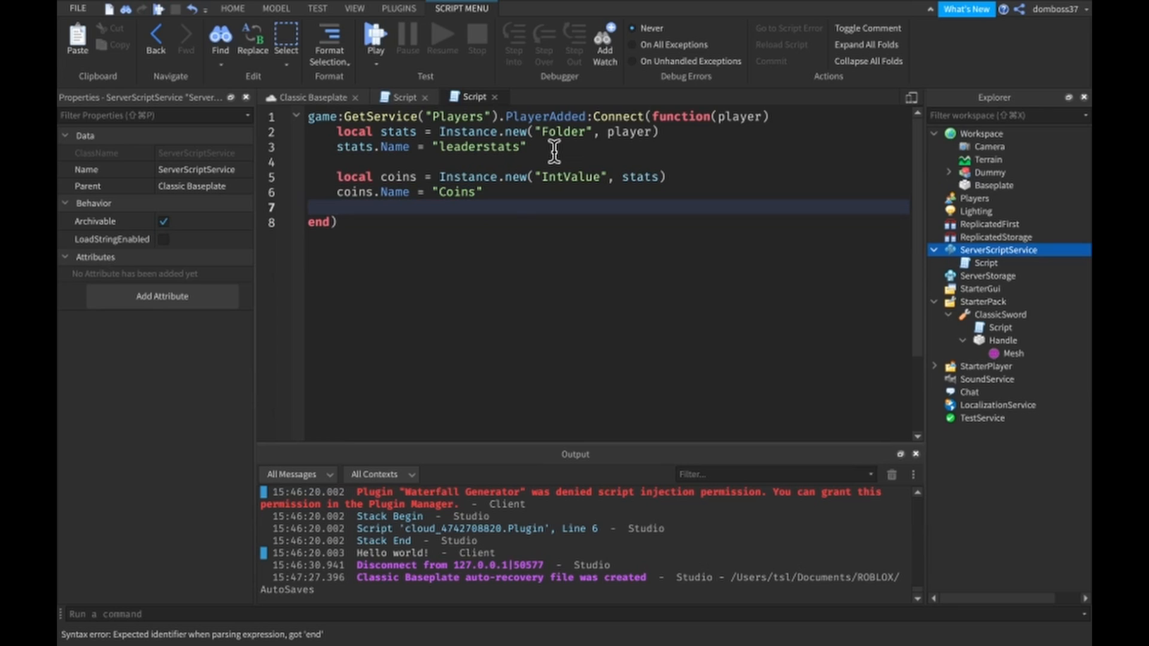
text(coins.Value)
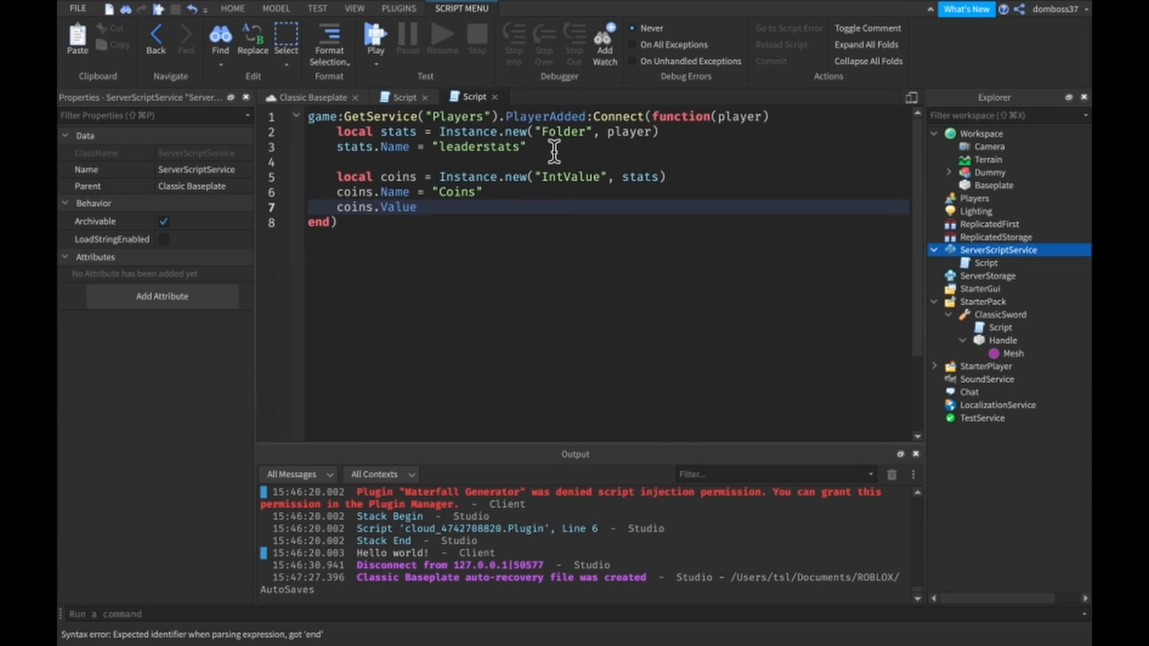
text(= 0)
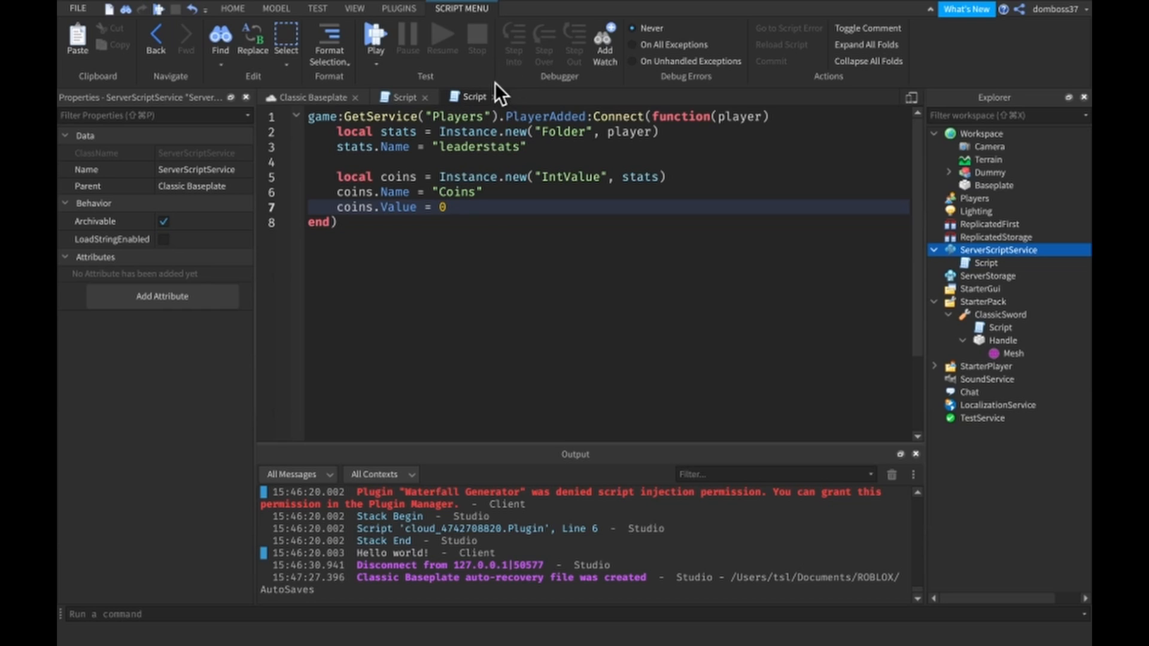
click(474, 95)
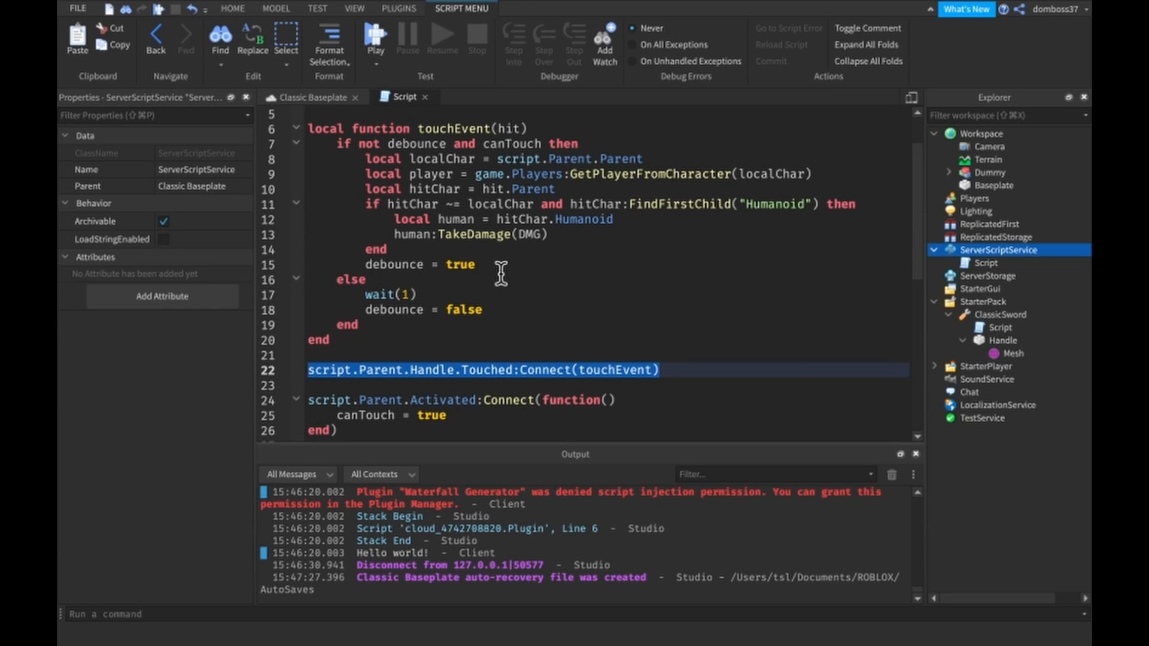
- Insert an 'if human.Health - DMG <= 0 then' block before the damage call
click(578, 234)
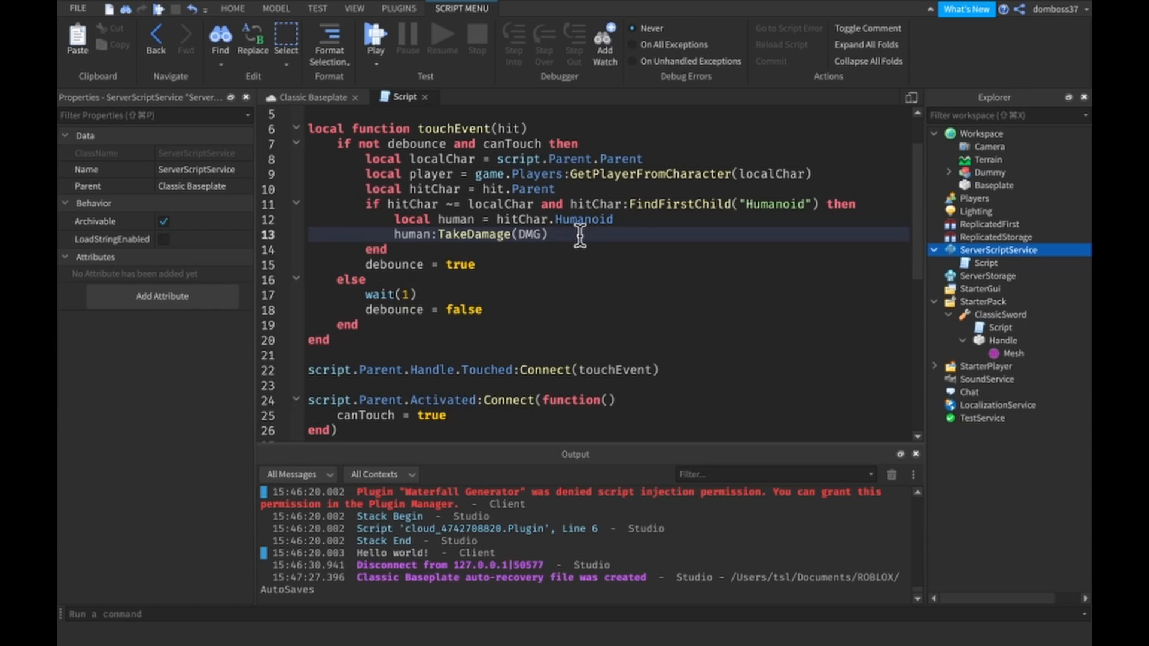
key(Enter)
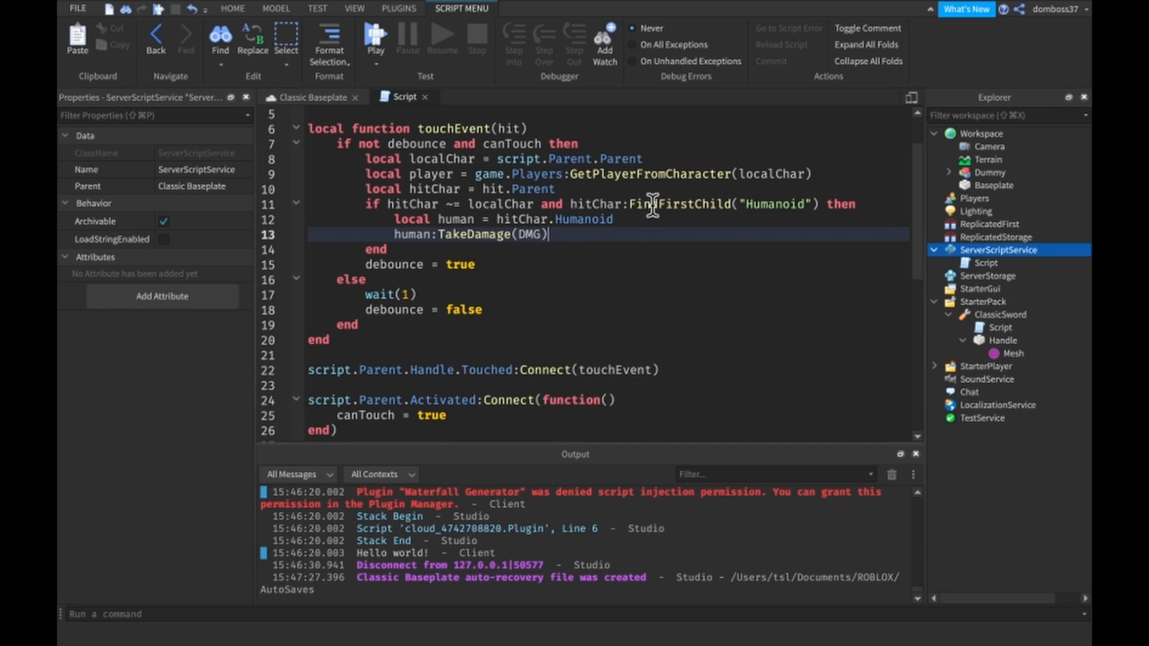
text(if)
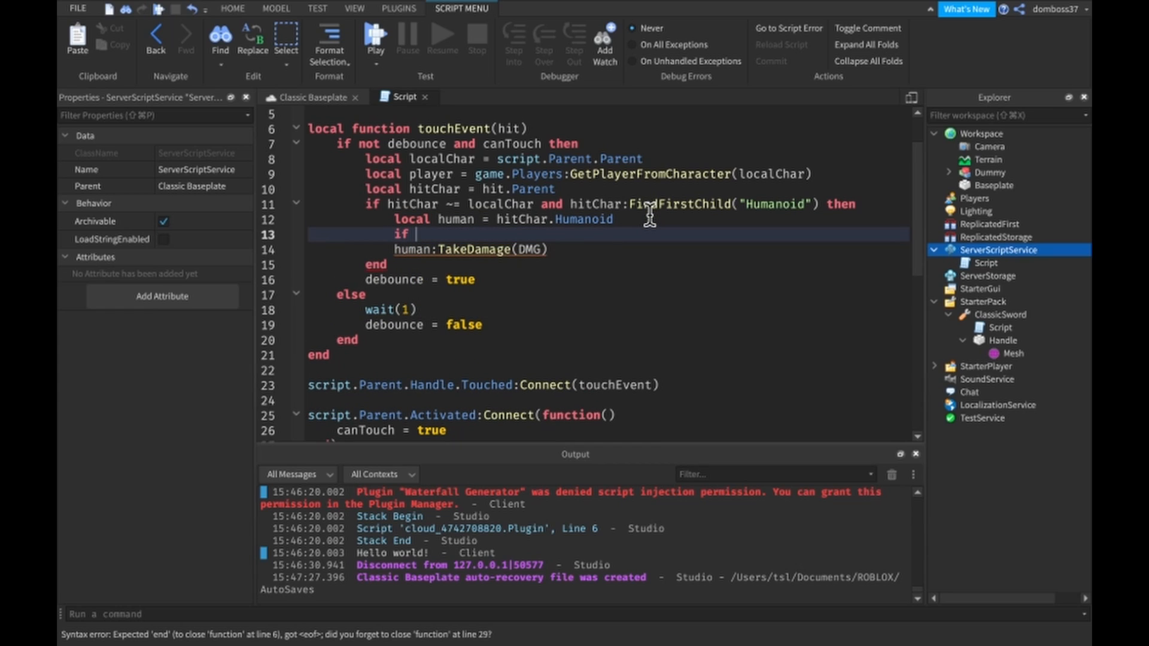
text(human.)
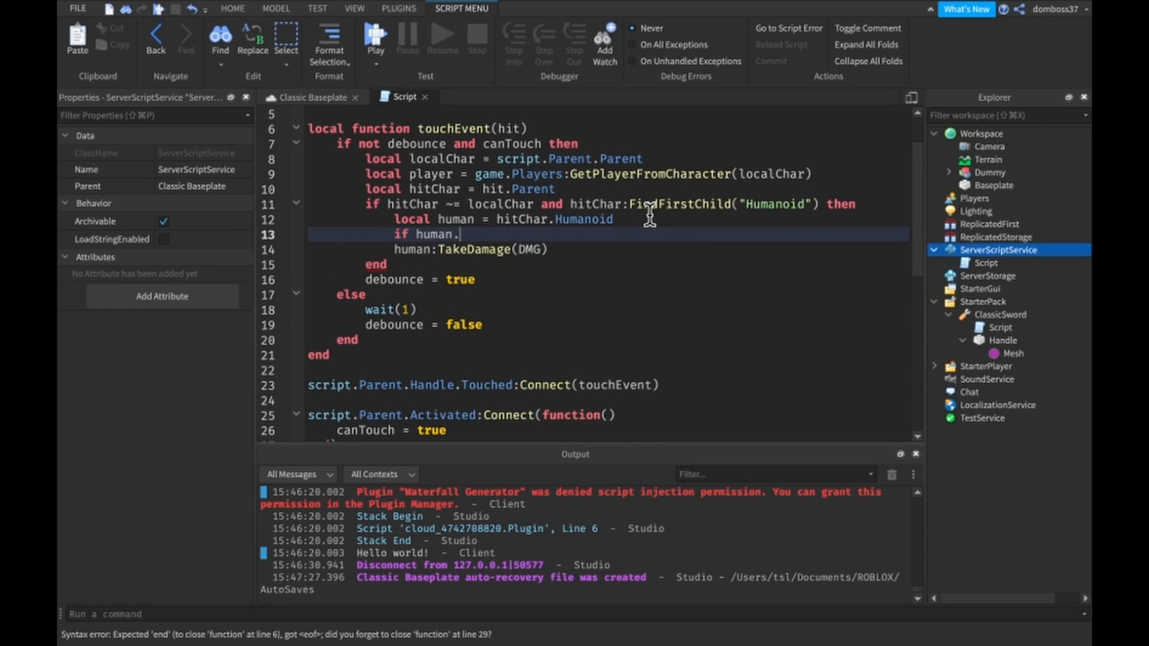
text(Health -)
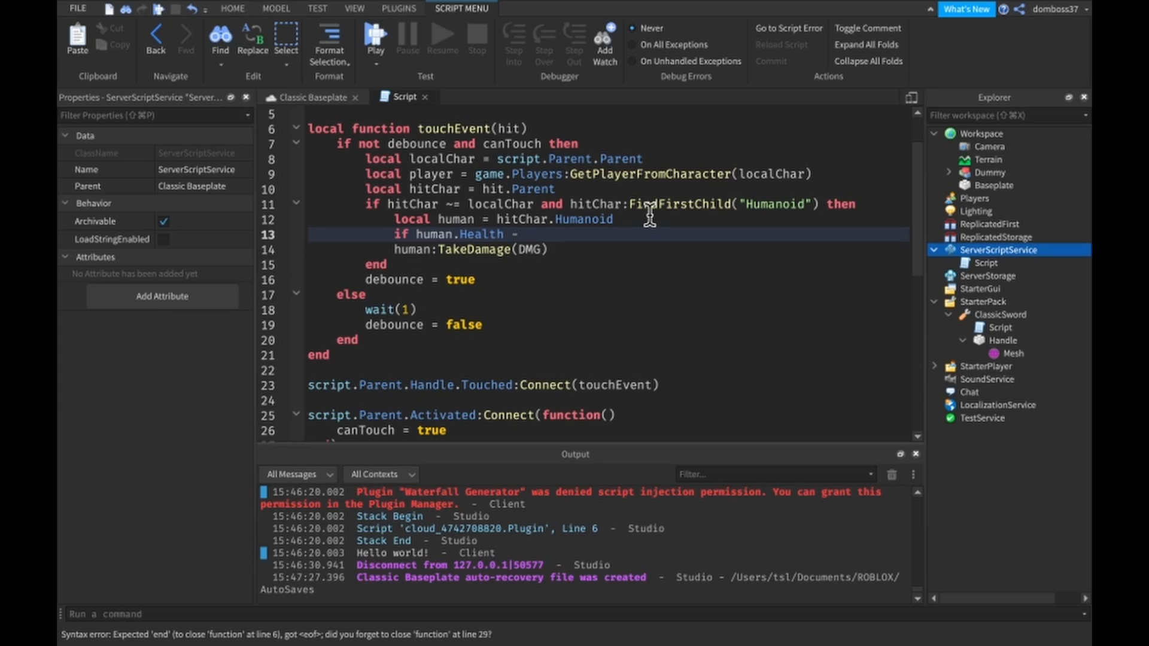
text(DMG <= 0 then)
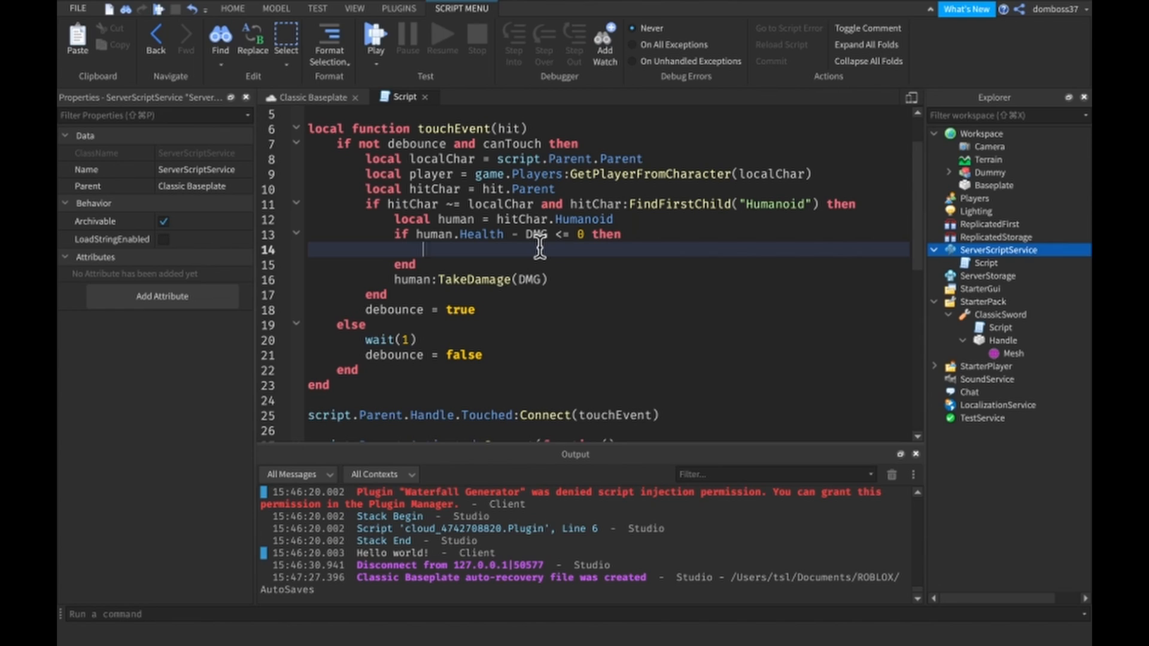
- Inside the block, write 'local coins = player.Coins' and 'coins.Value += 25'
text(local co)
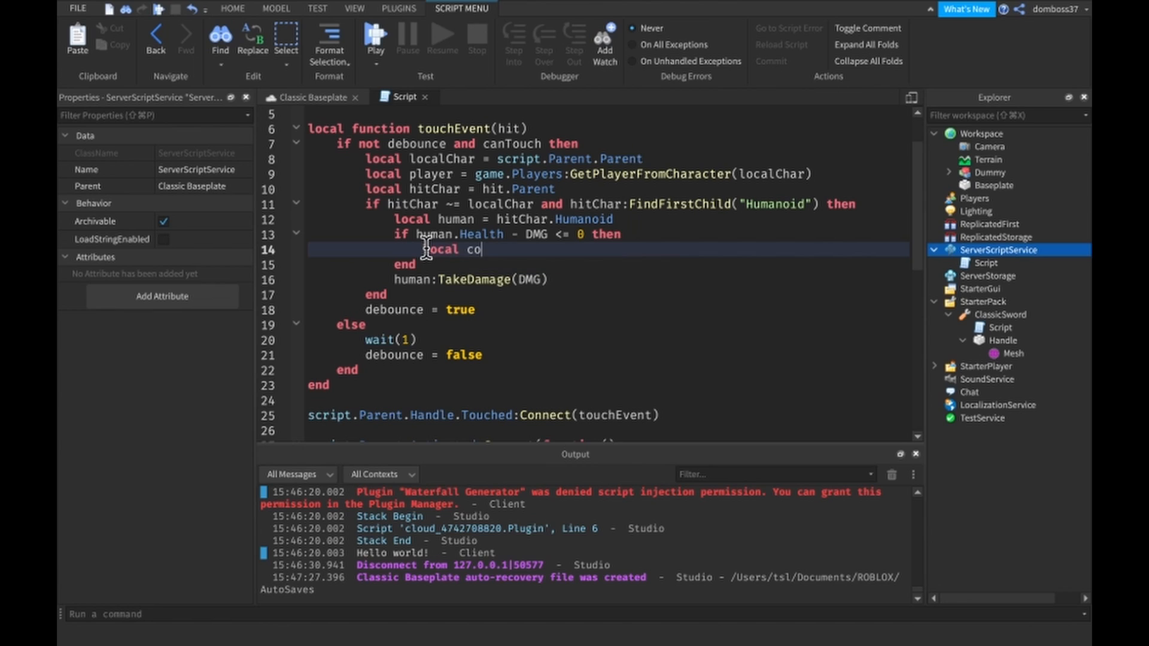
text(ins =)
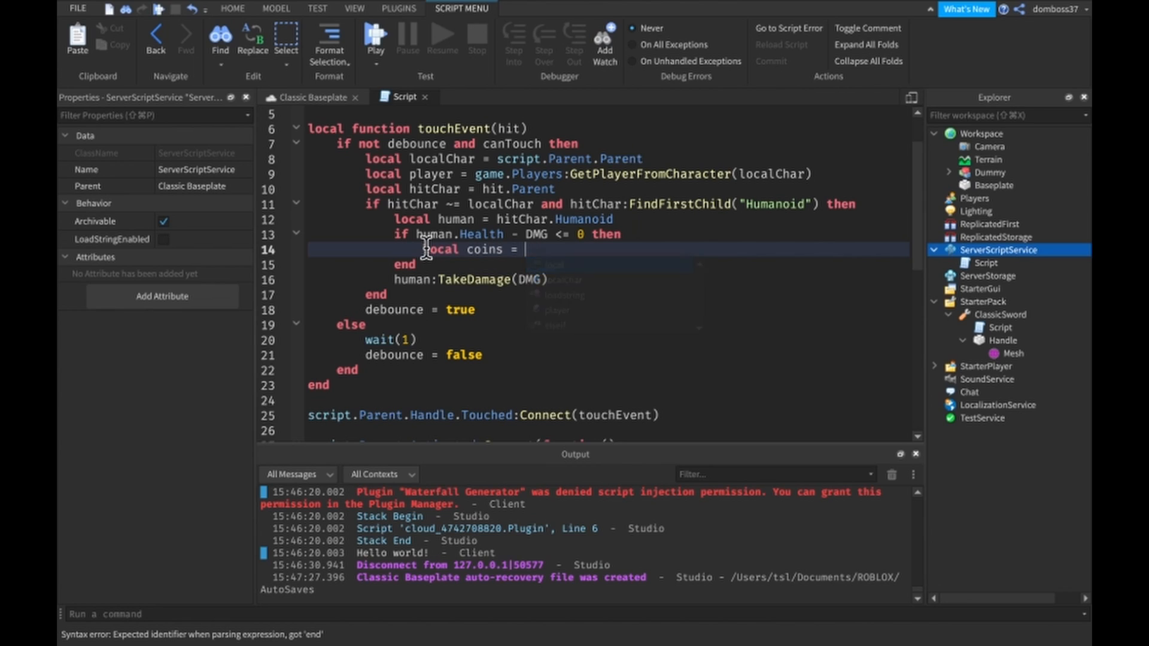
text(player.Coins)
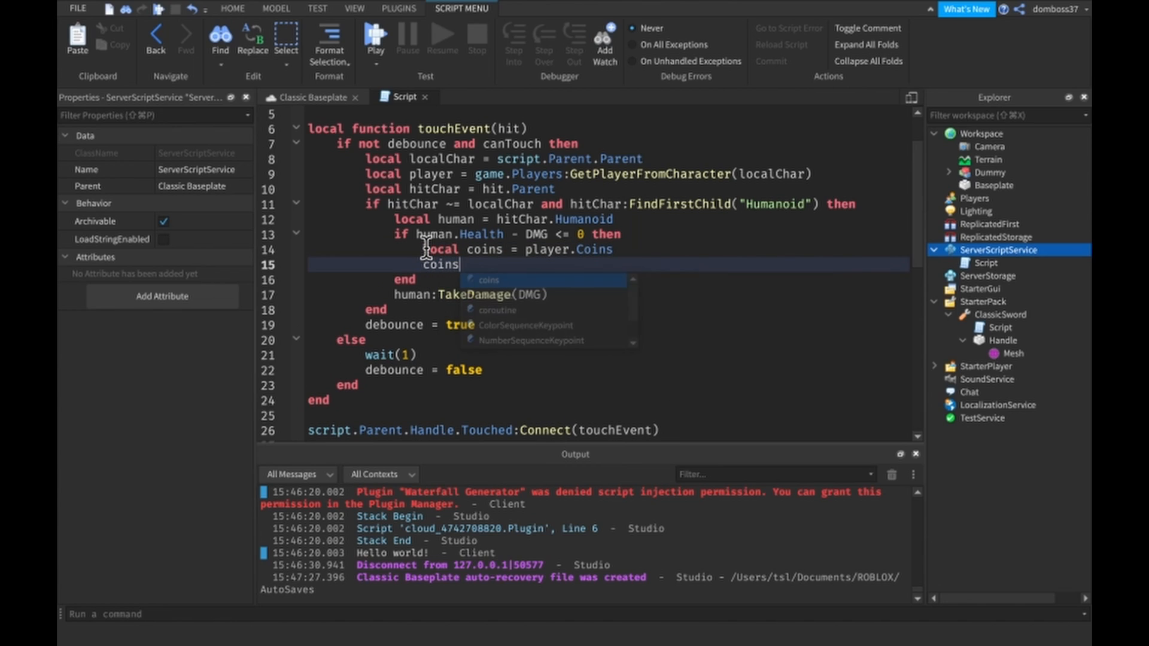
text(.Value +)
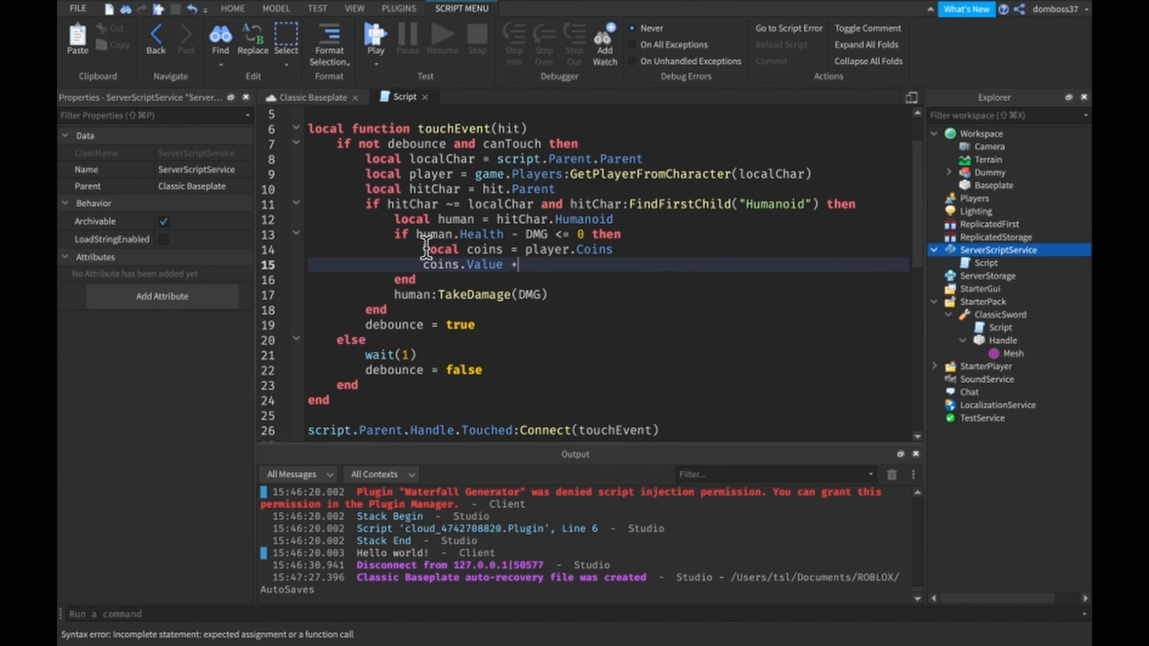
text(=)
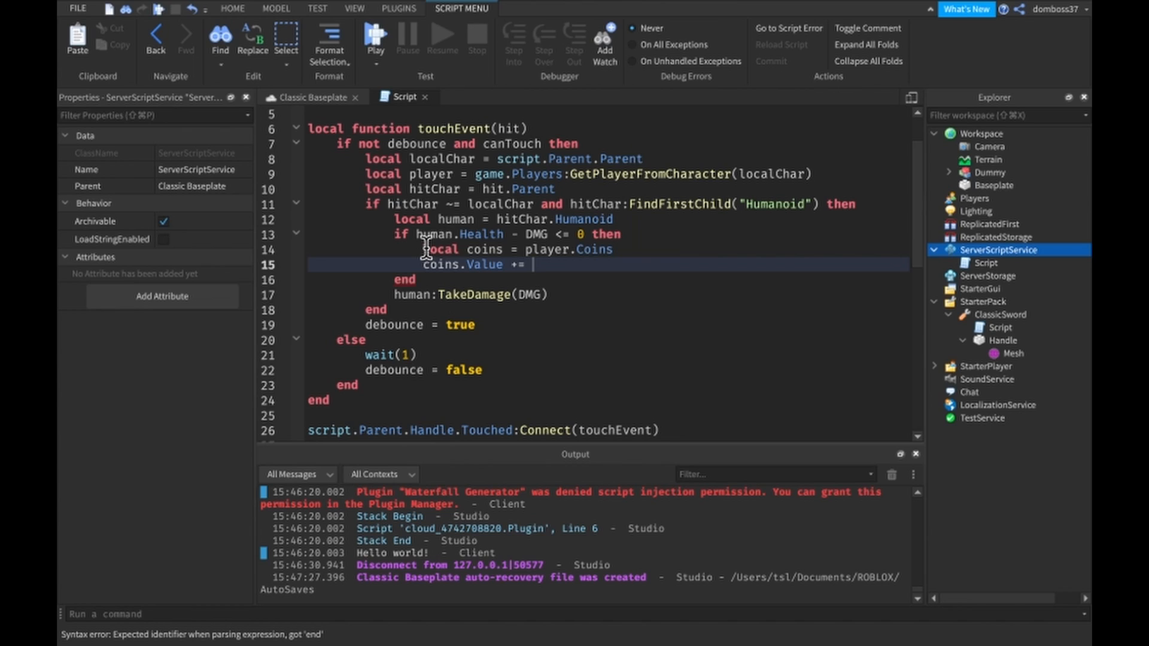
text(2)
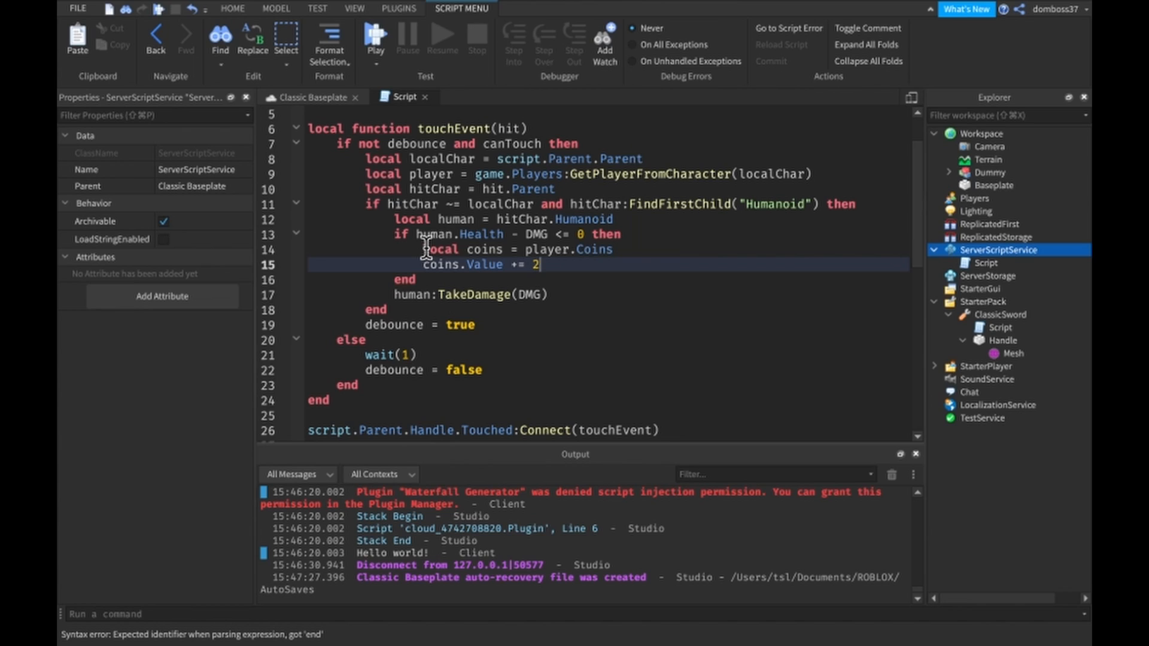
text(5)
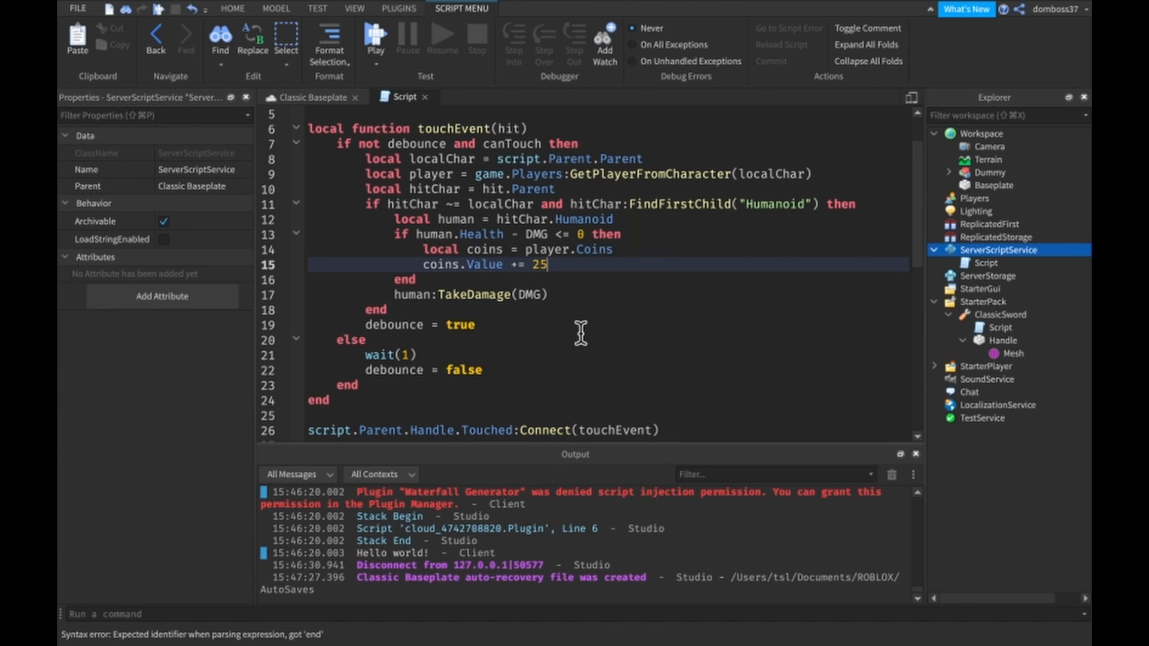
scroll(up, 3)
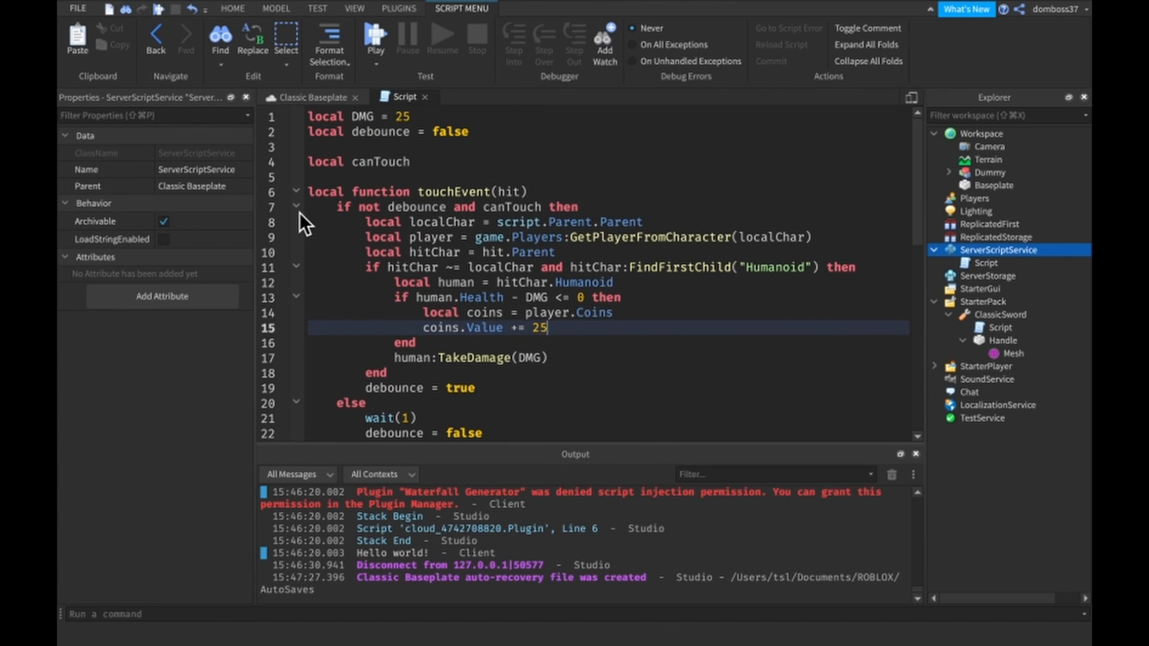
- Start a playtest and attack the Dummy, producing the 'Coins is not a valid member' error
scroll(down, 3)
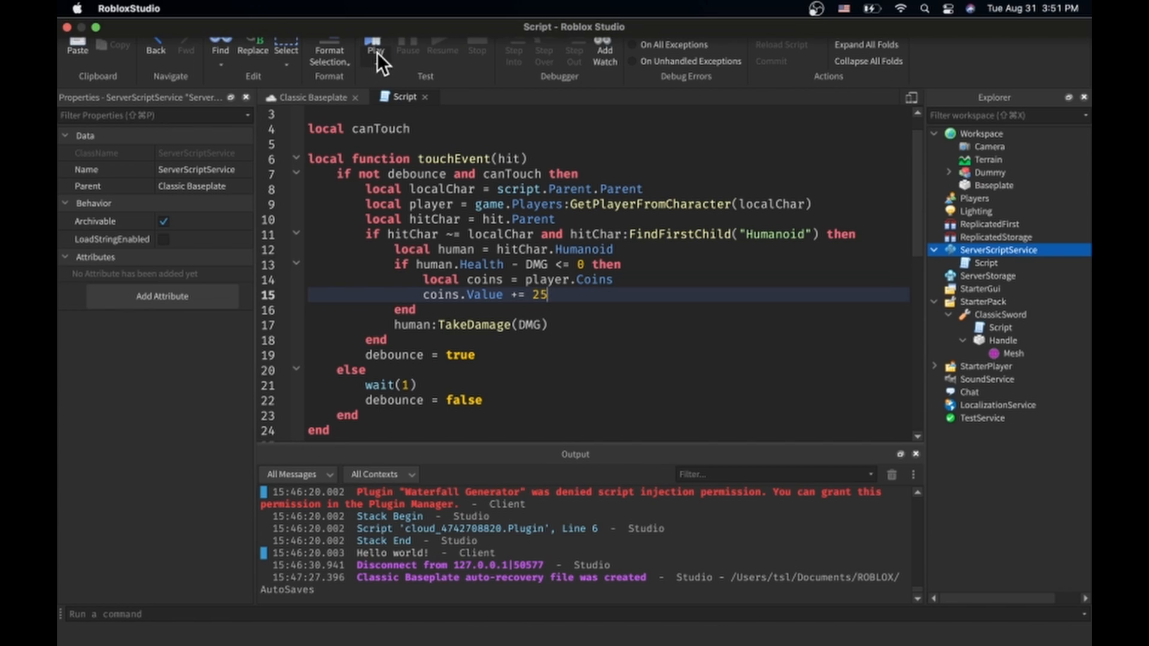
click(373, 45)
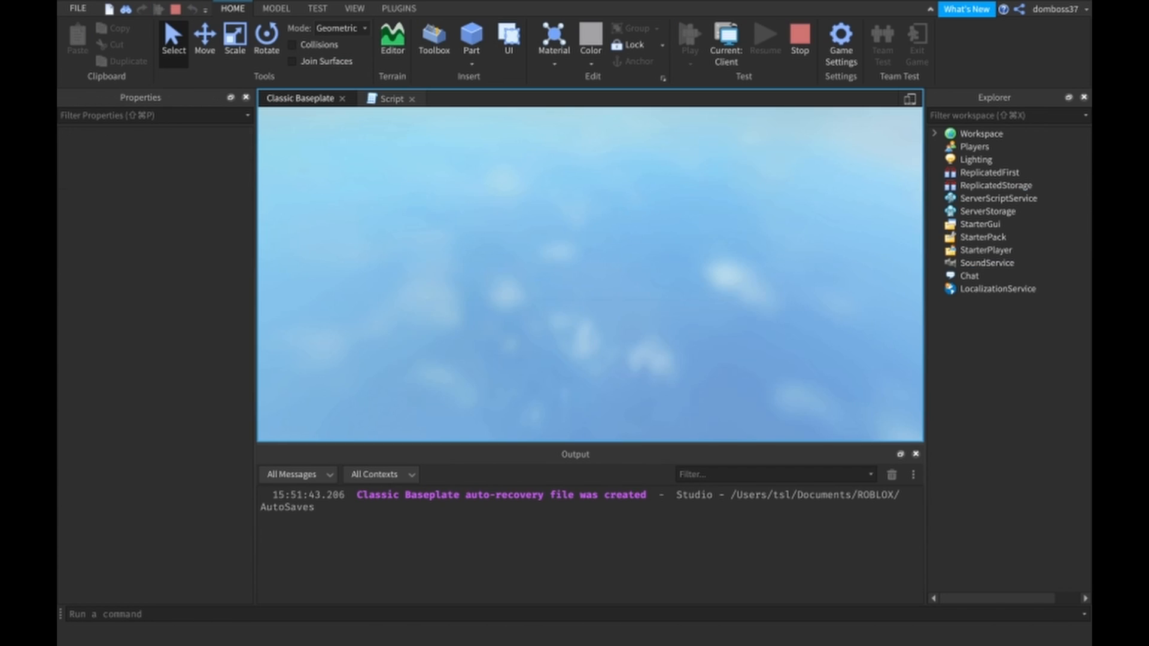
click(690, 38)
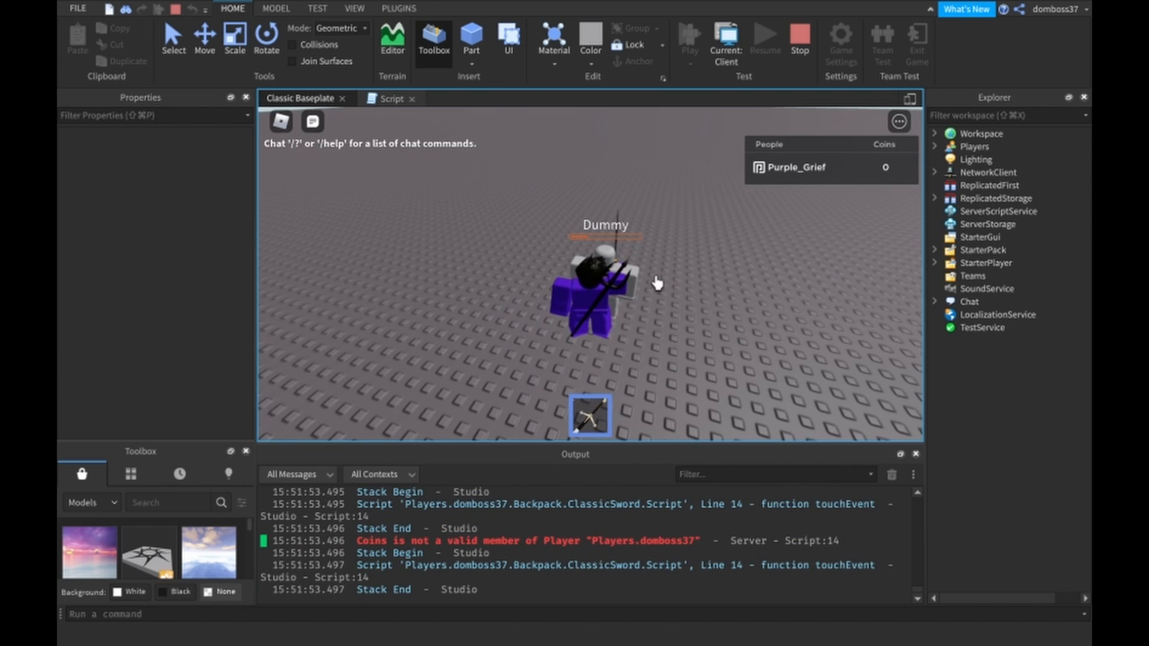
mouse_move(697, 233)
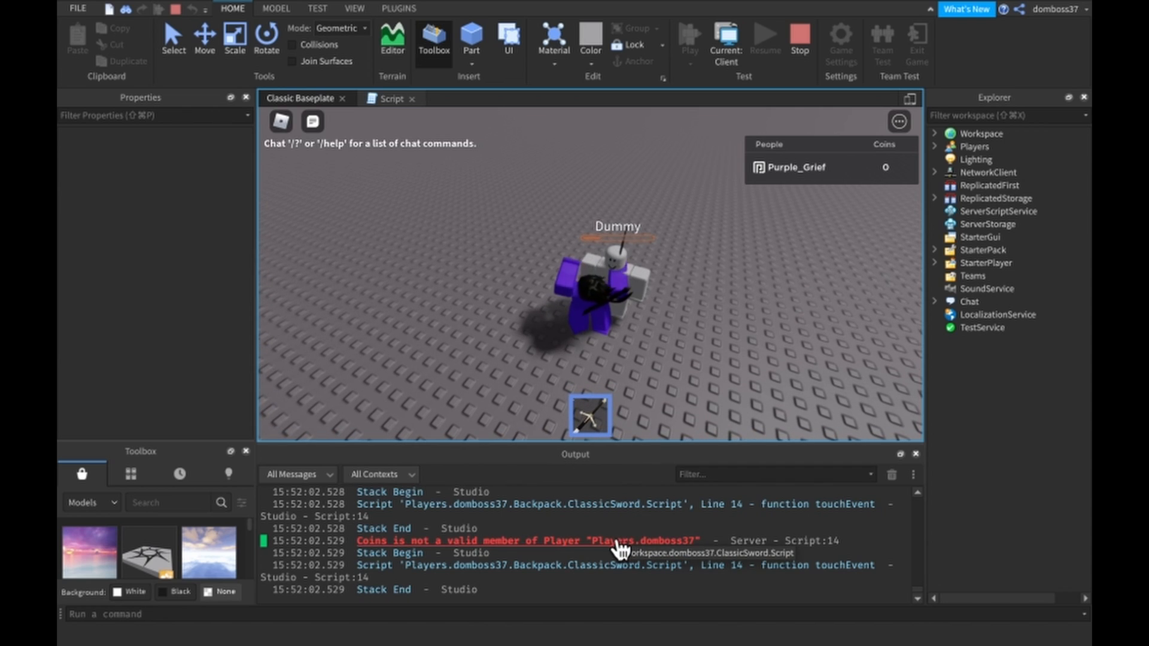
- Jump to the erroring line 14 and change it to 'player.leaderstats.Coins'
click(393, 97)
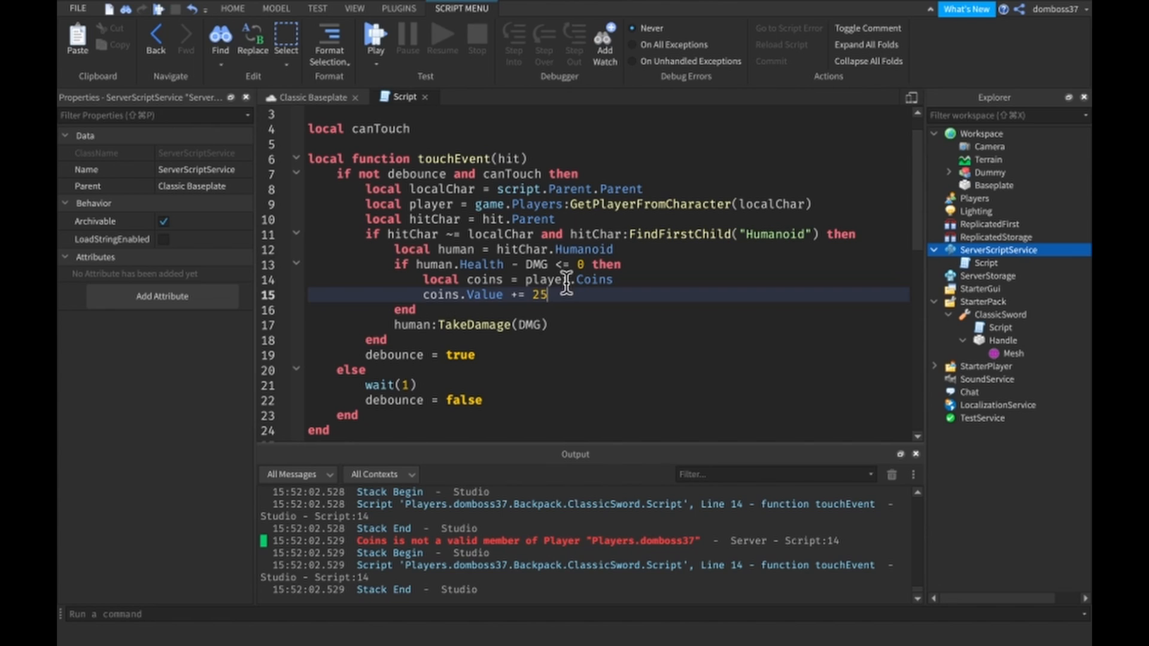
text(leaderstats.)
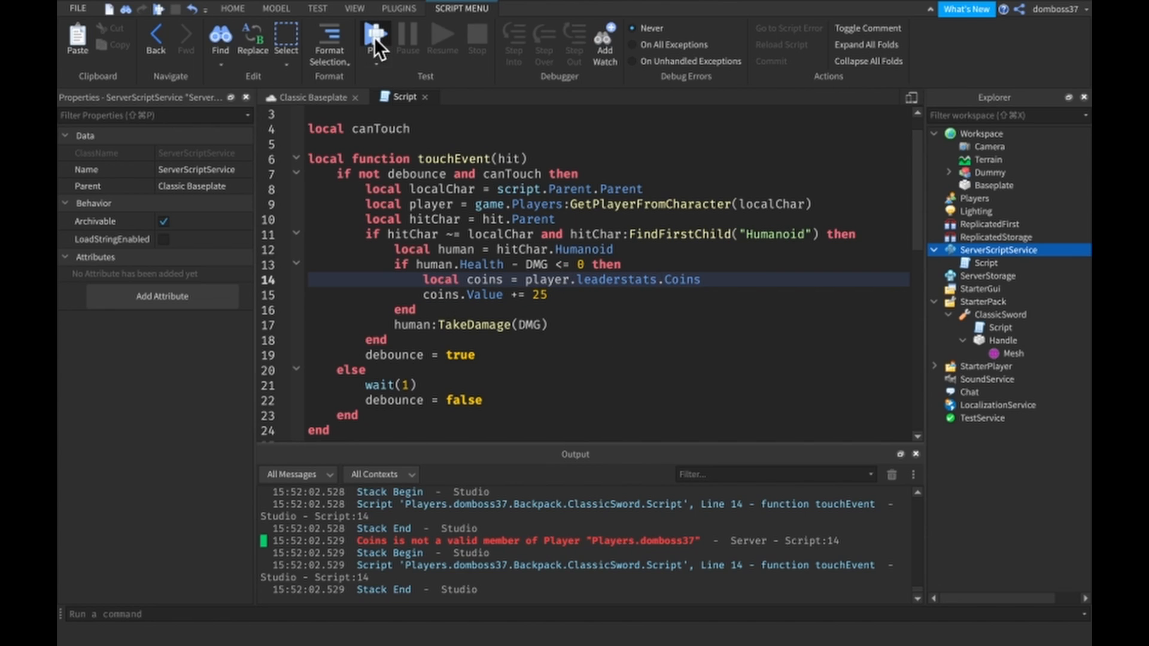
- Run the playtest again and kill the Dummy, raising Coins to 325
click(375, 38)
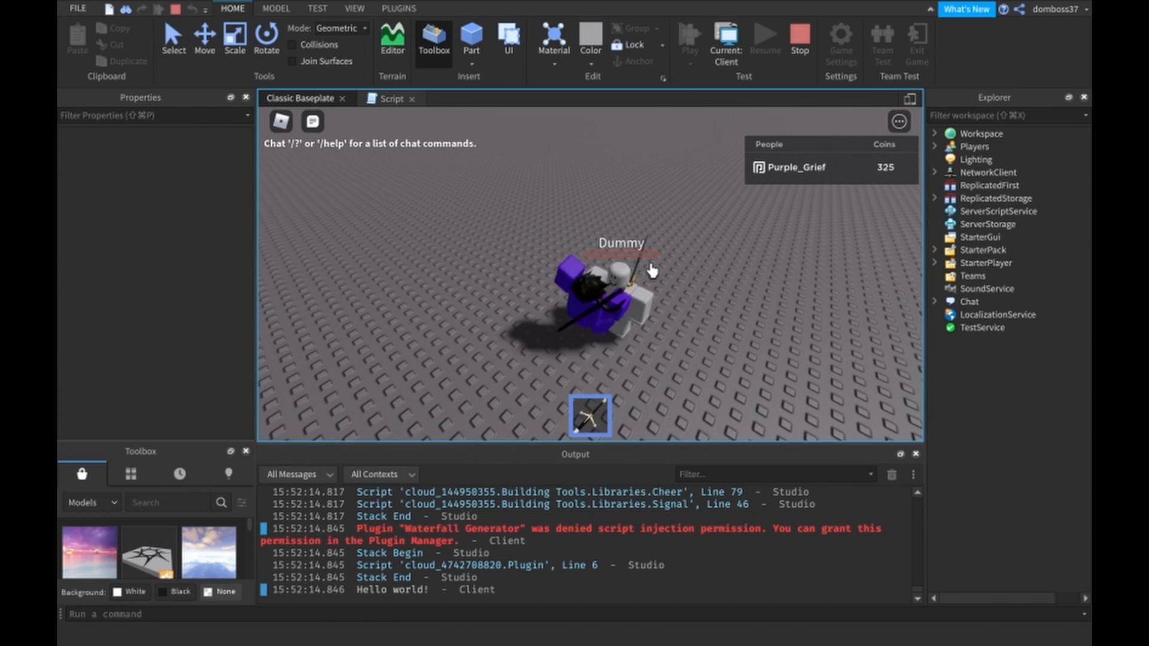
- Select Workspace > Dummy > Humanoid and scroll its properties to see Health at 0
click(935, 133)
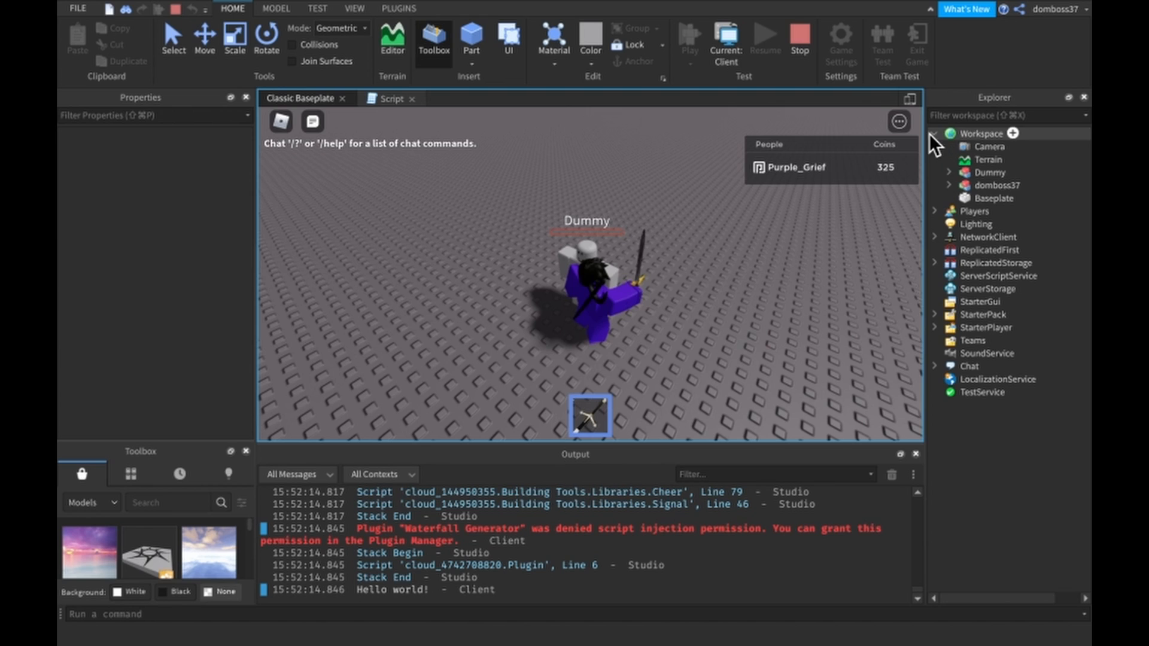
click(992, 173)
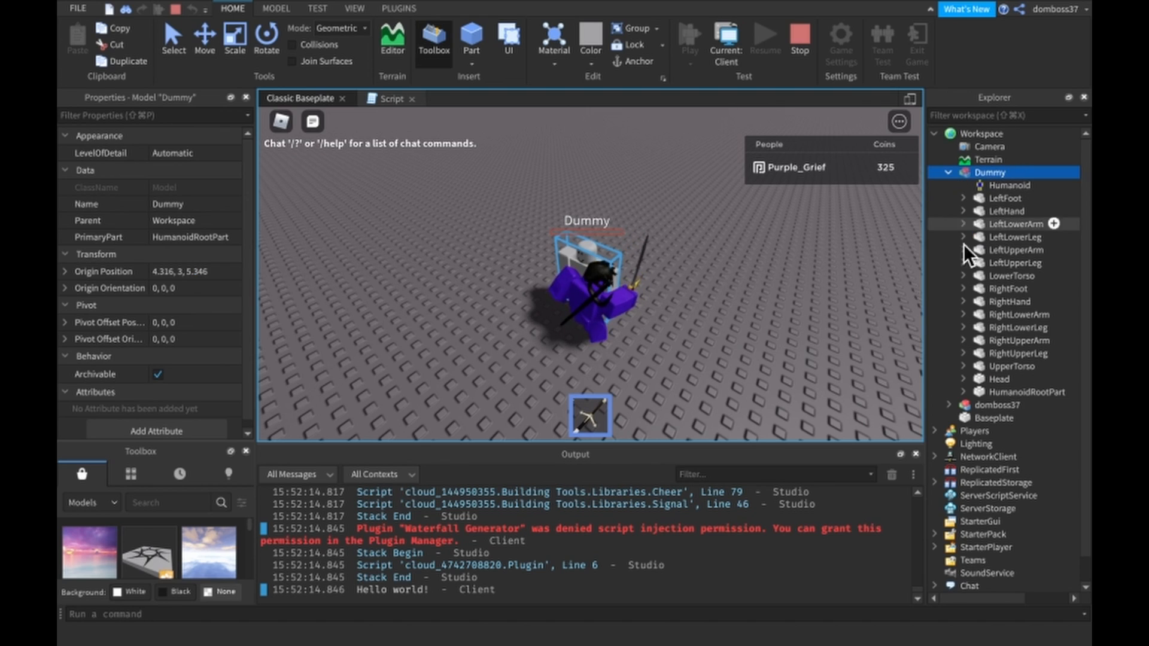
click(995, 184)
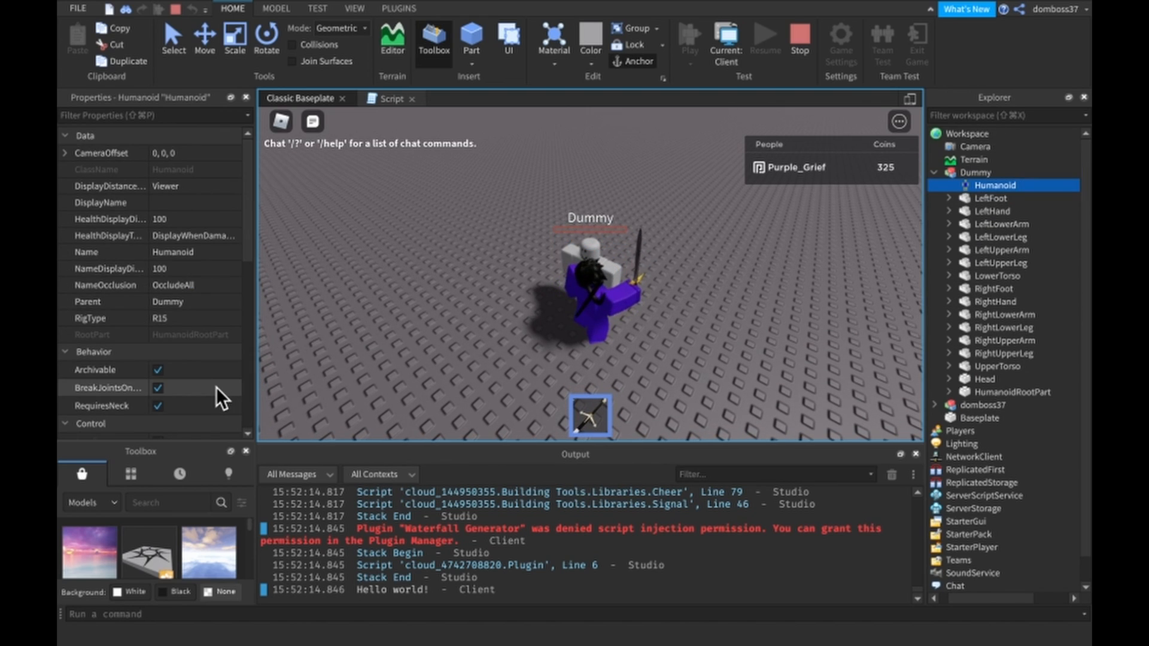
scroll(down, 3)
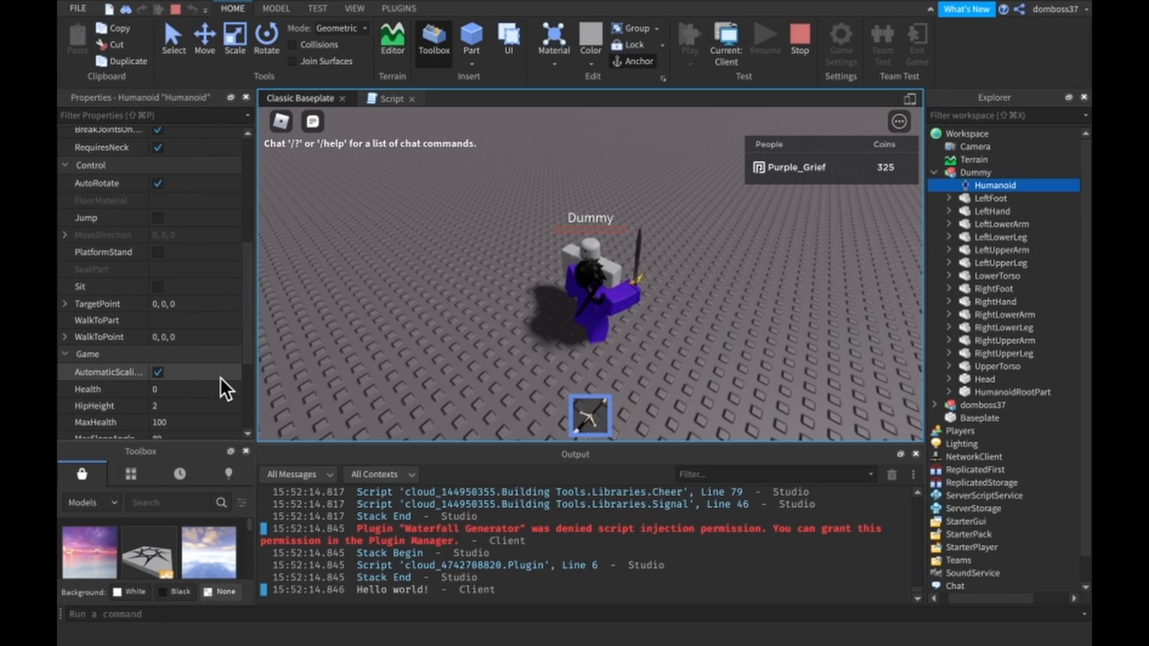
scroll(down, 3)
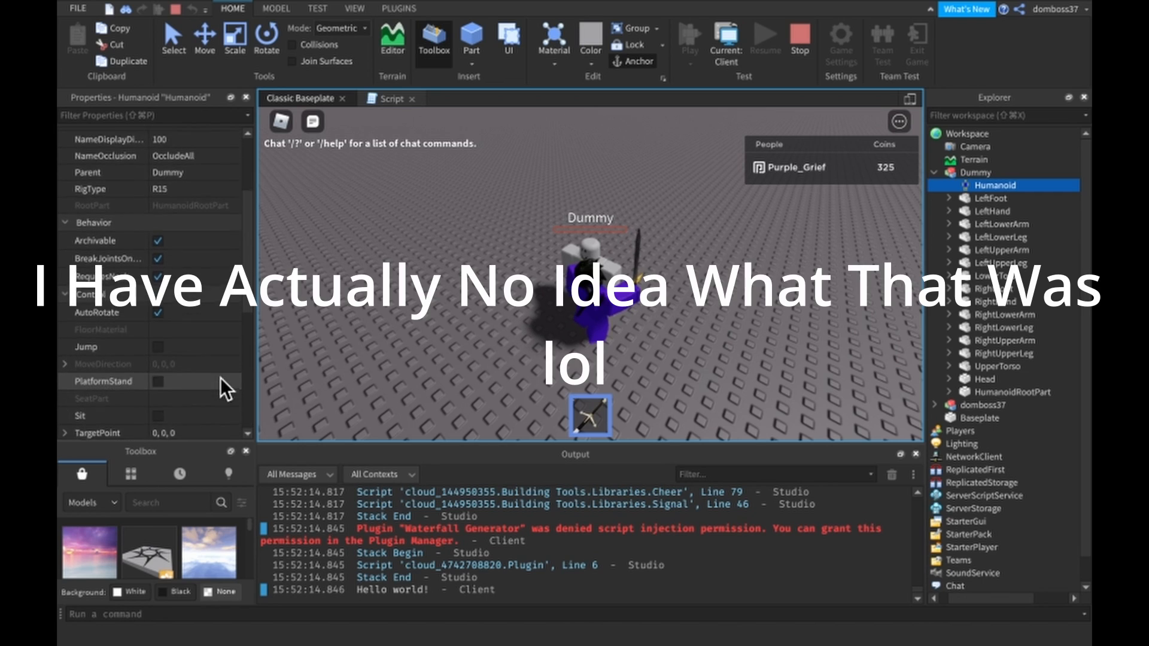
scroll(up, 3)
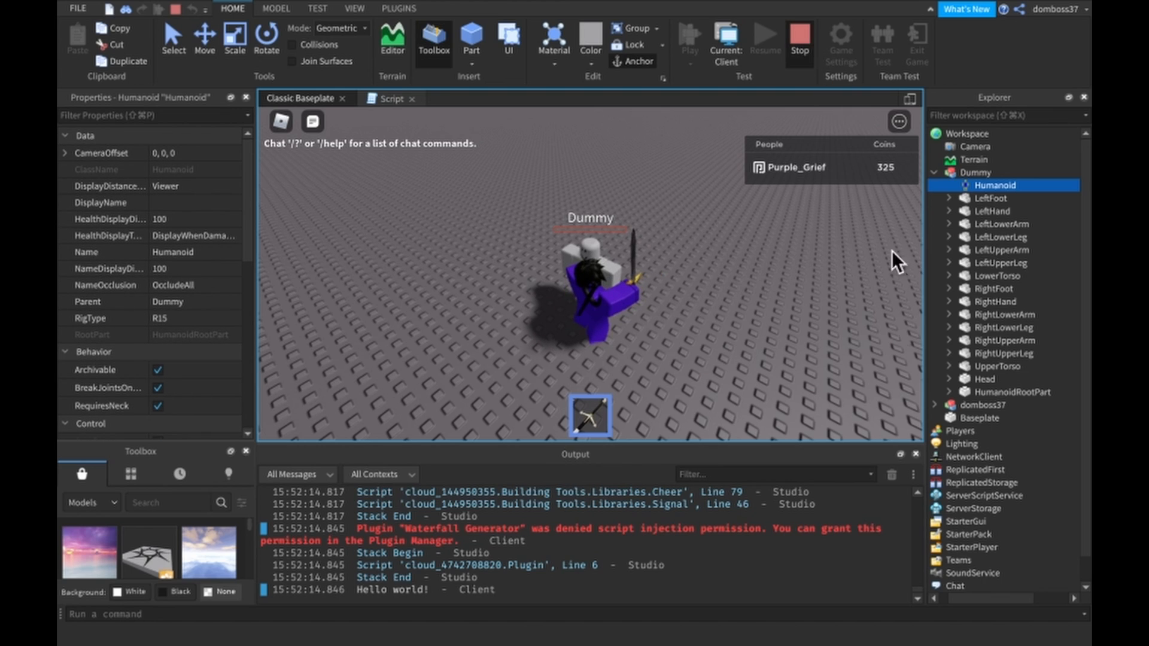
- Return from the play test to the sword script showing the Coins reward code
click(400, 97)
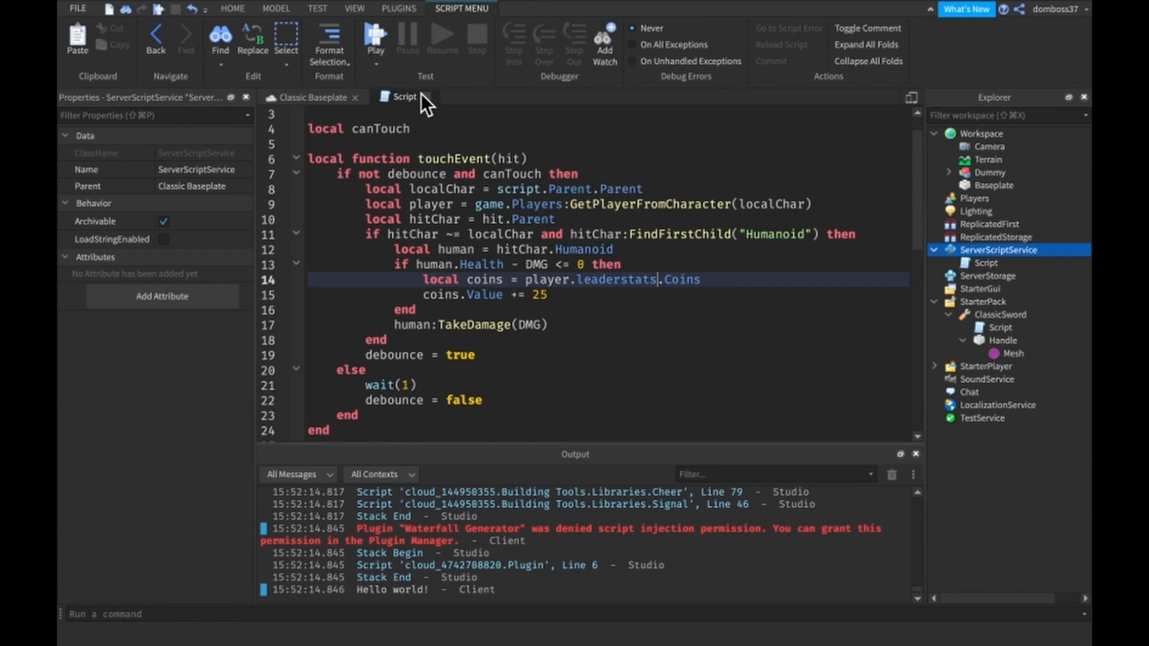
mouse_move(419, 105)
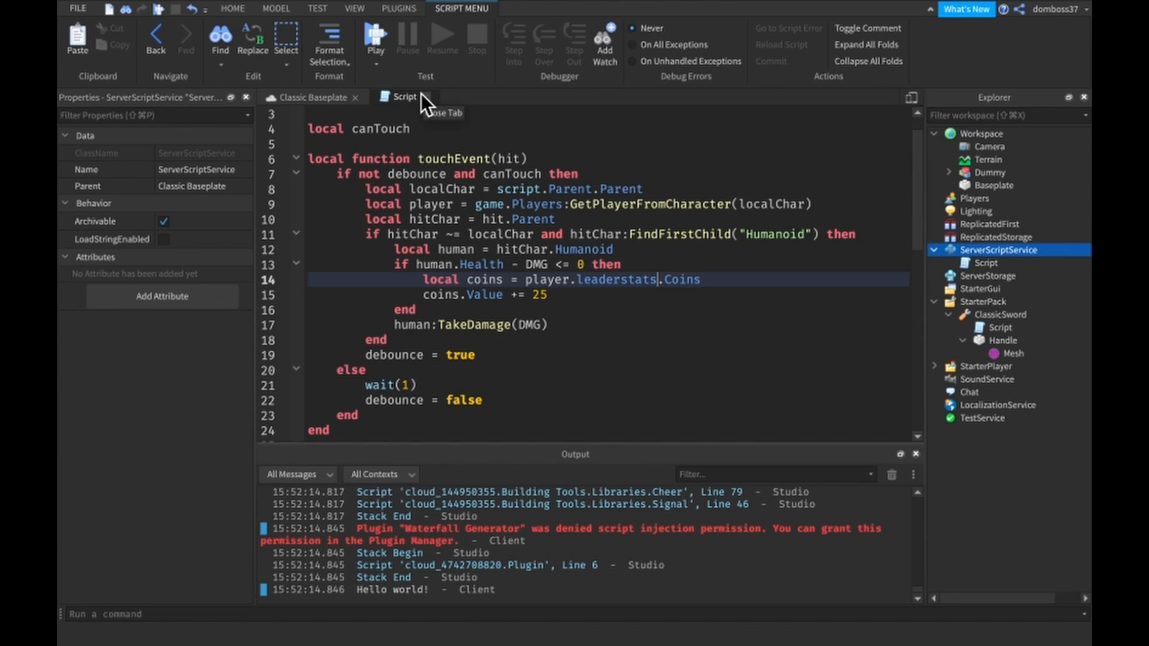
mouse_move(425, 105)
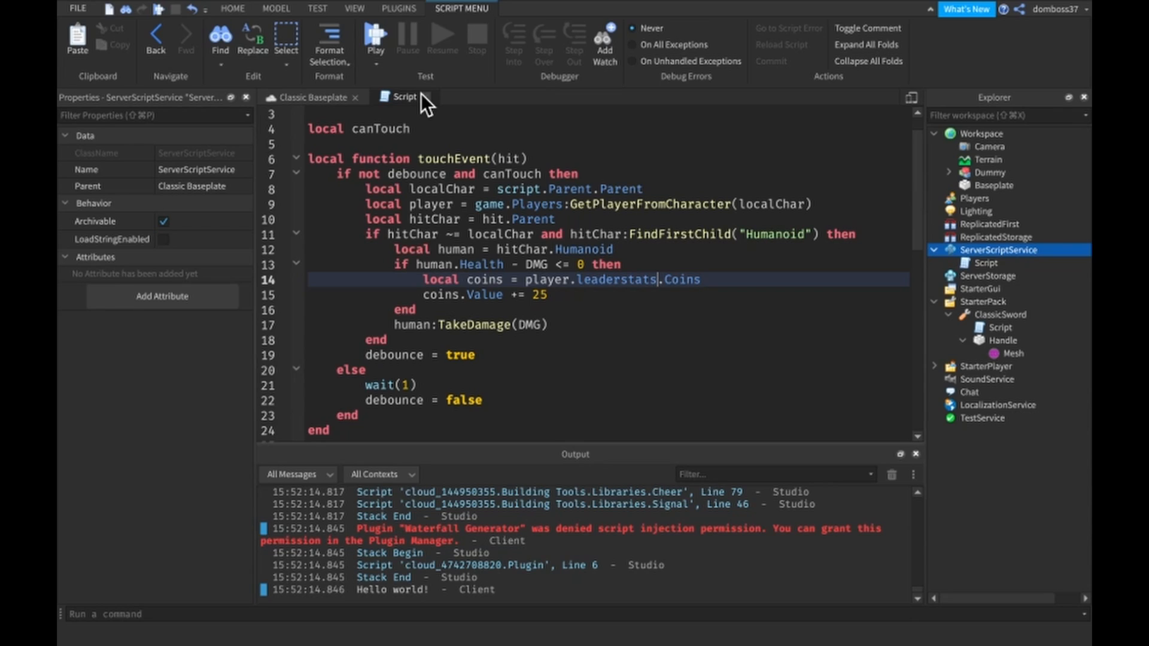
mouse_move(65, 13)
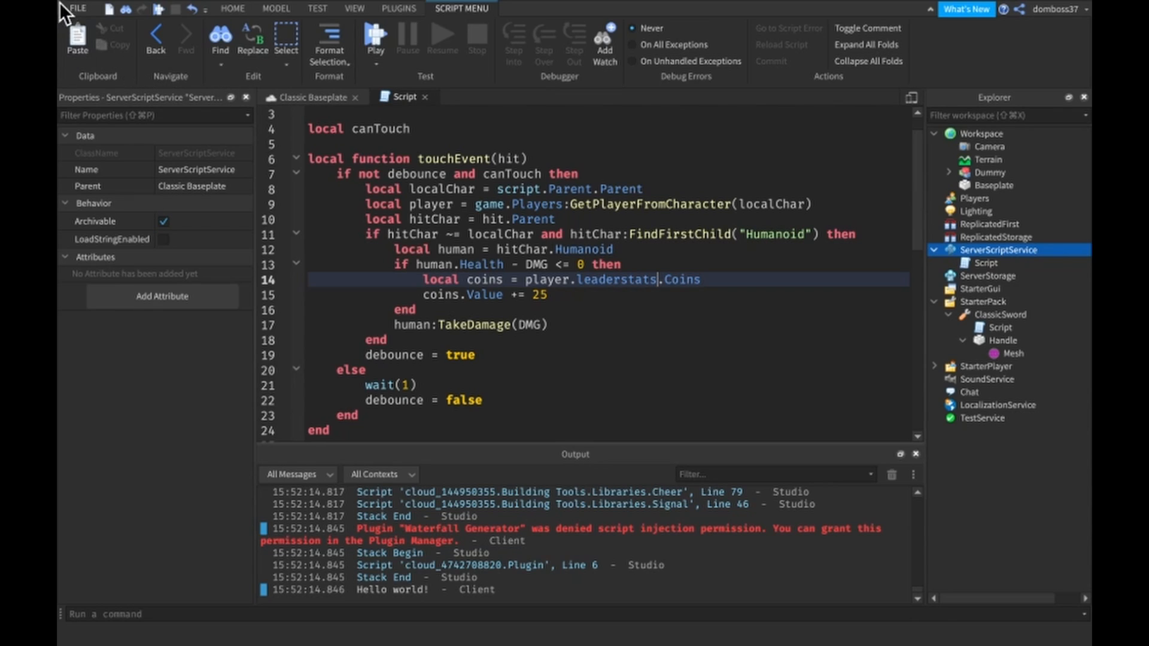